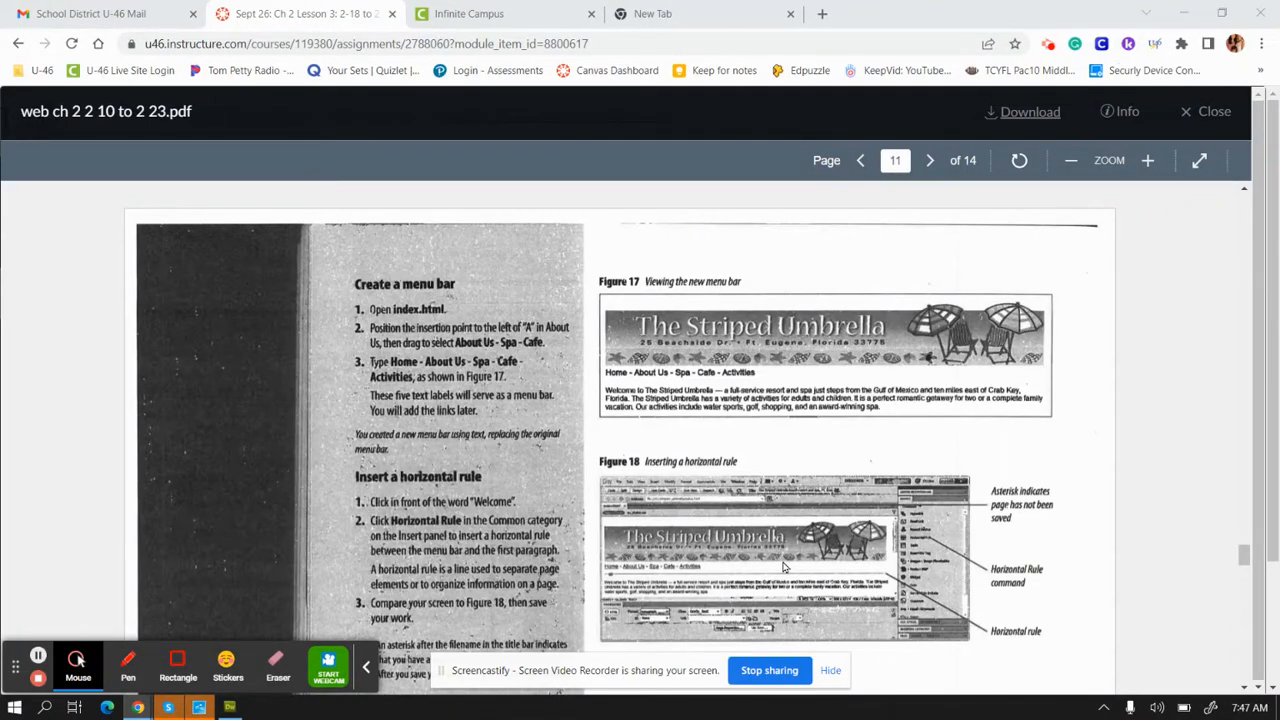
mouse_move(745, 565)
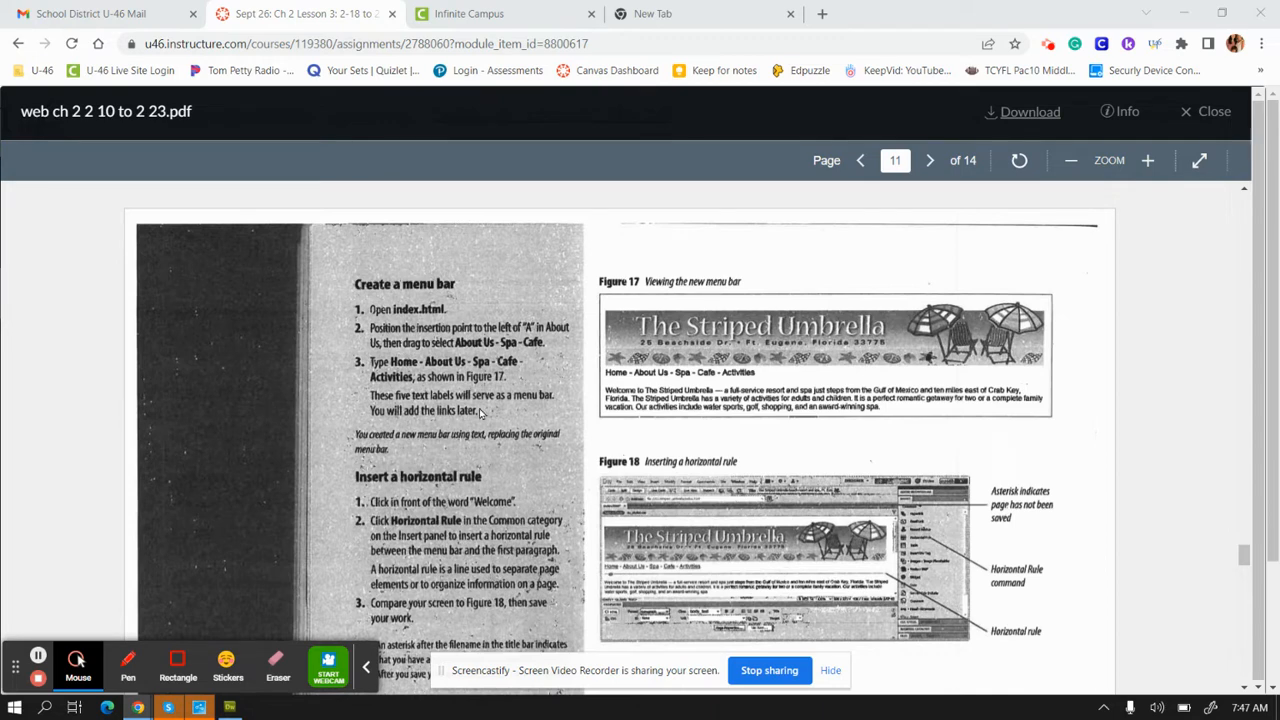
mouse_move(362, 258)
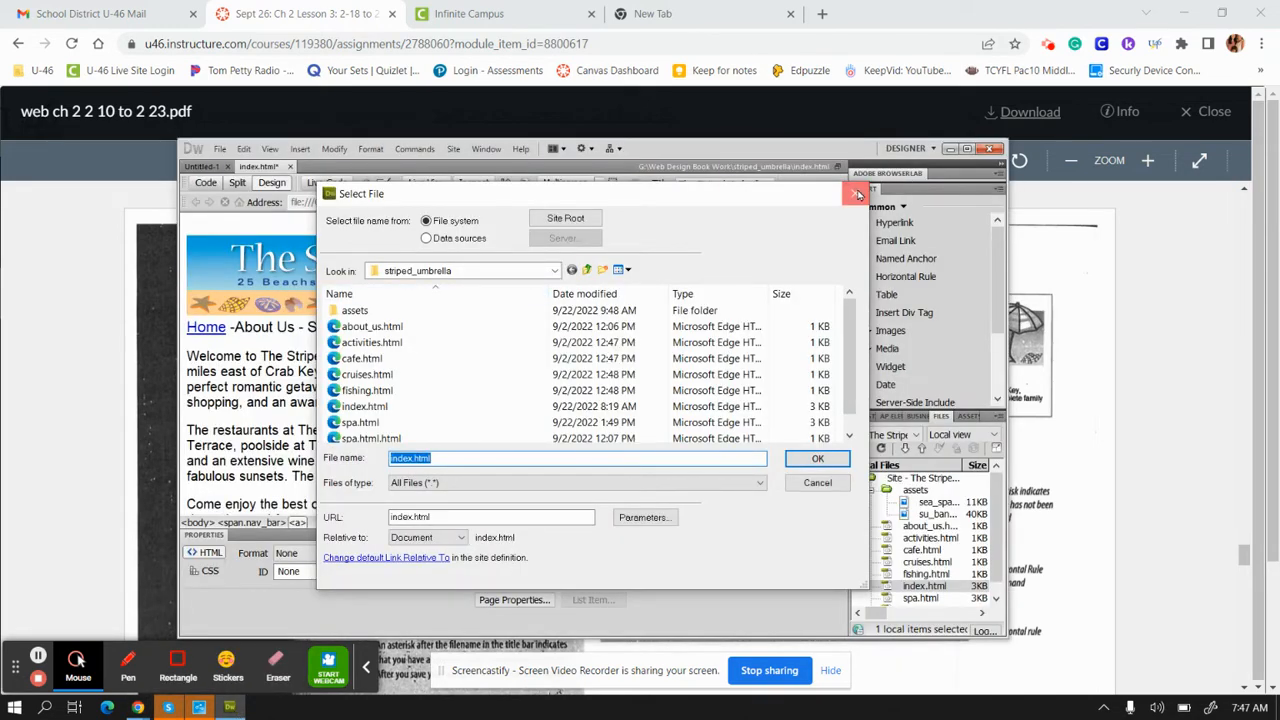
- Close the Select File dialog without choosing a file, keeping the menu bar text
click(817, 458)
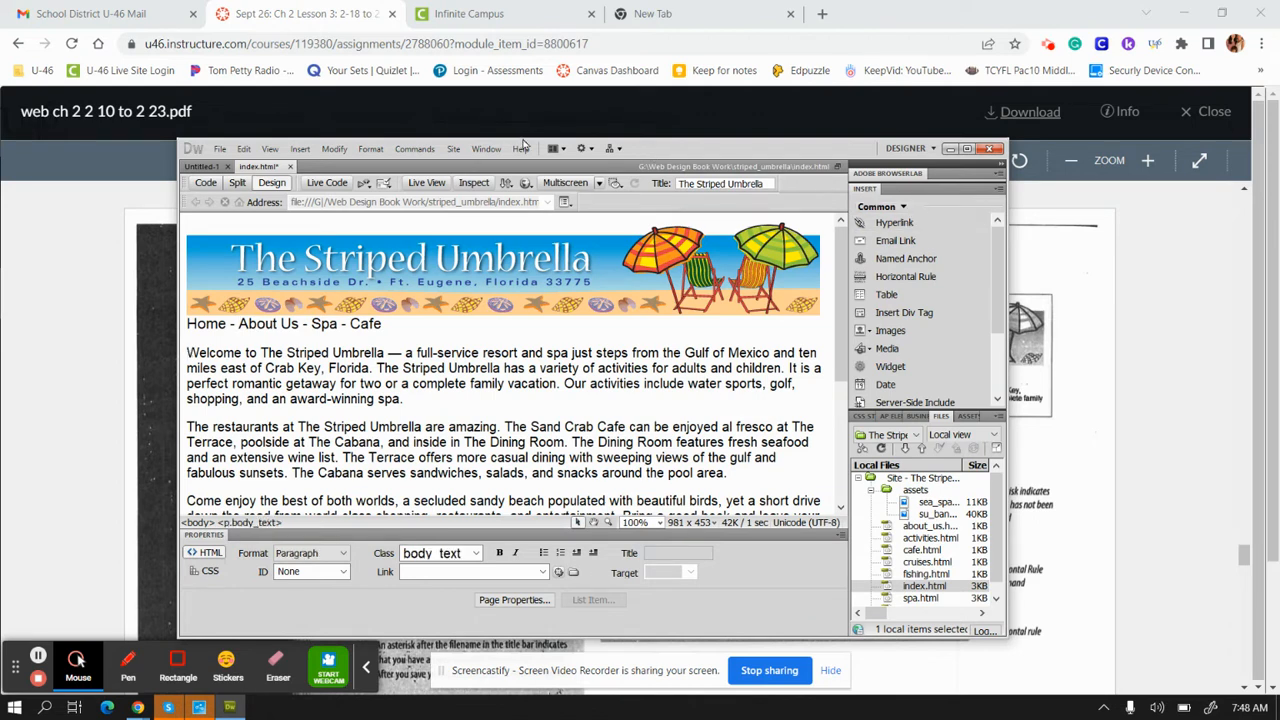
- Check the Window menu for which workspace panels are shown
click(486, 148)
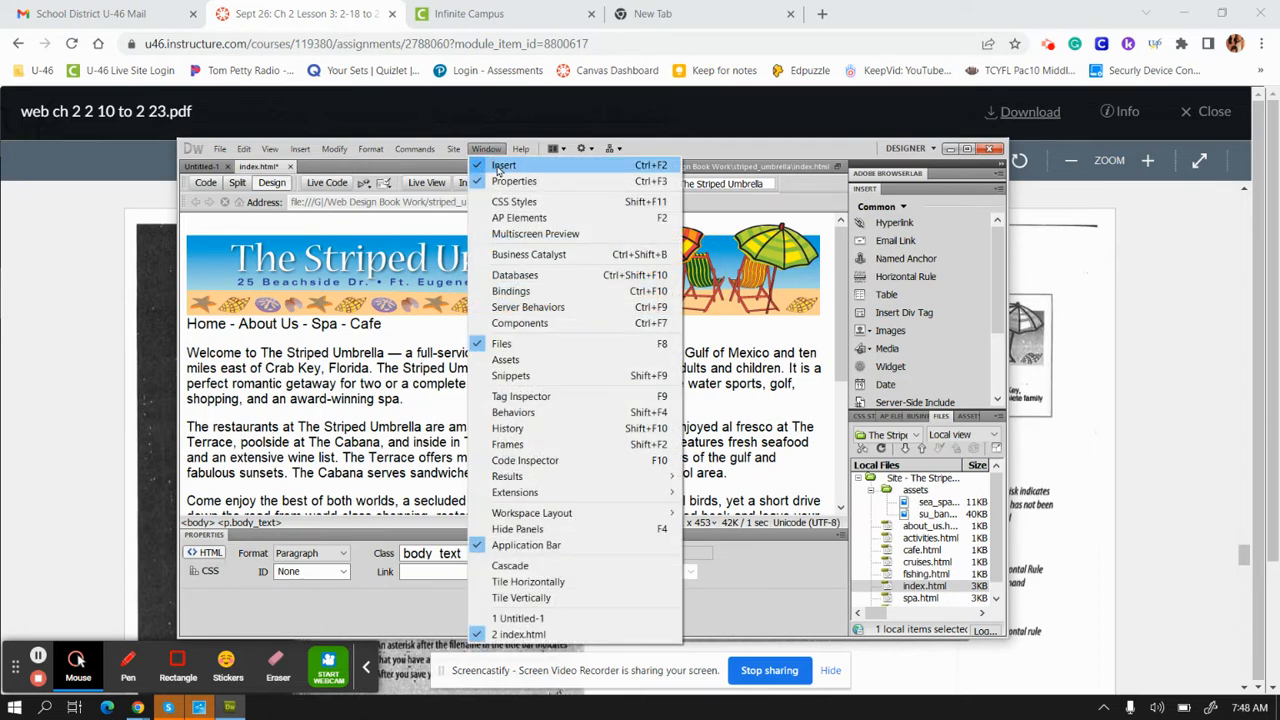
mouse_move(940, 287)
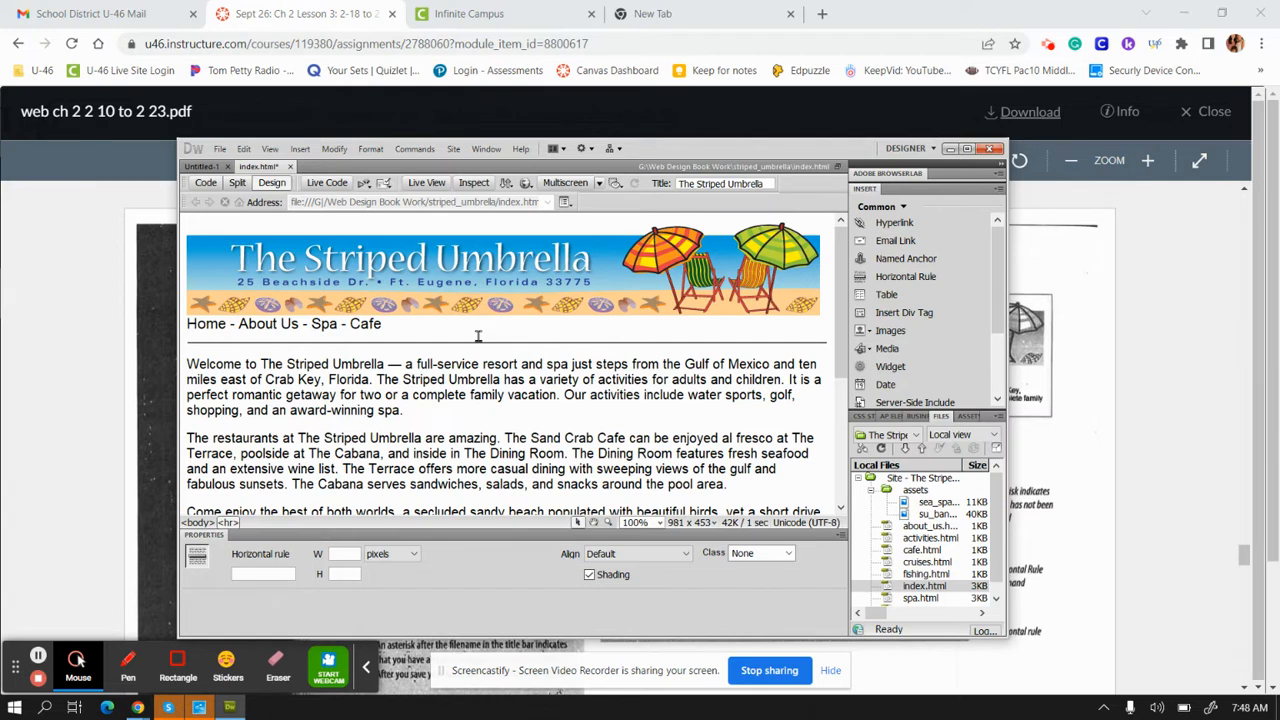
mouse_move(205, 323)
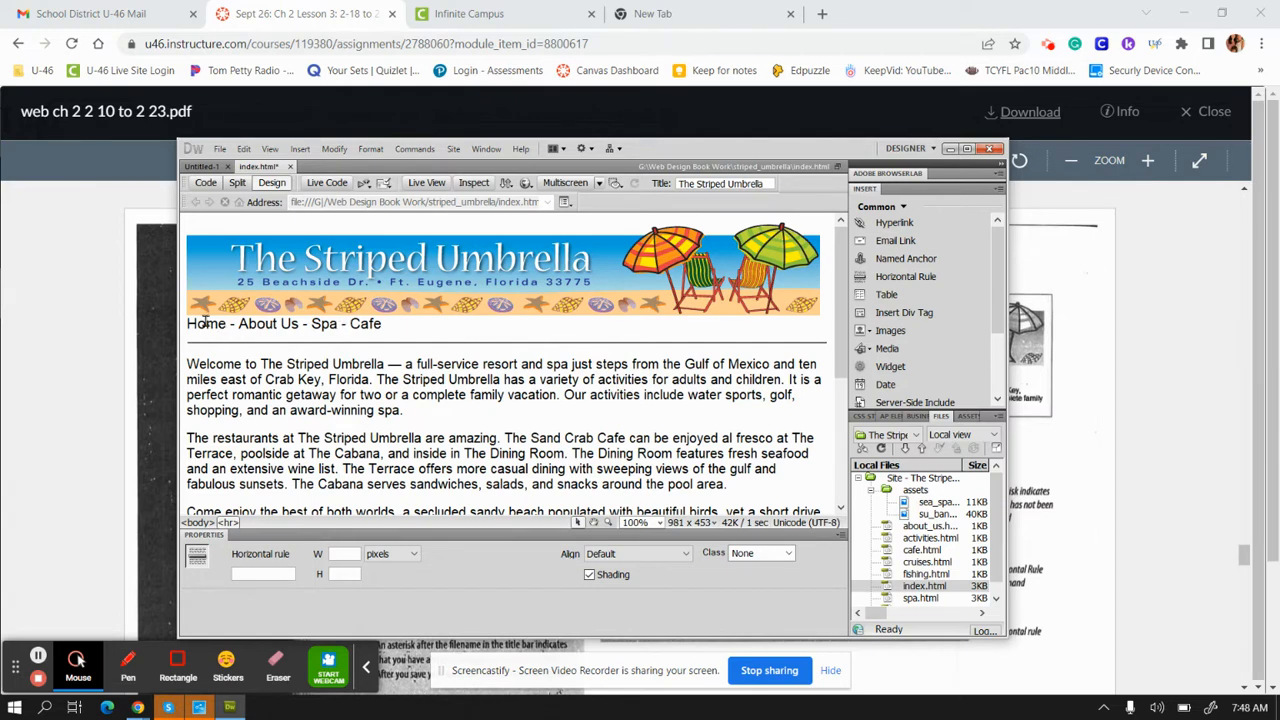
- Select Home in the menu bar and browse the site files for the index page
click(205, 323)
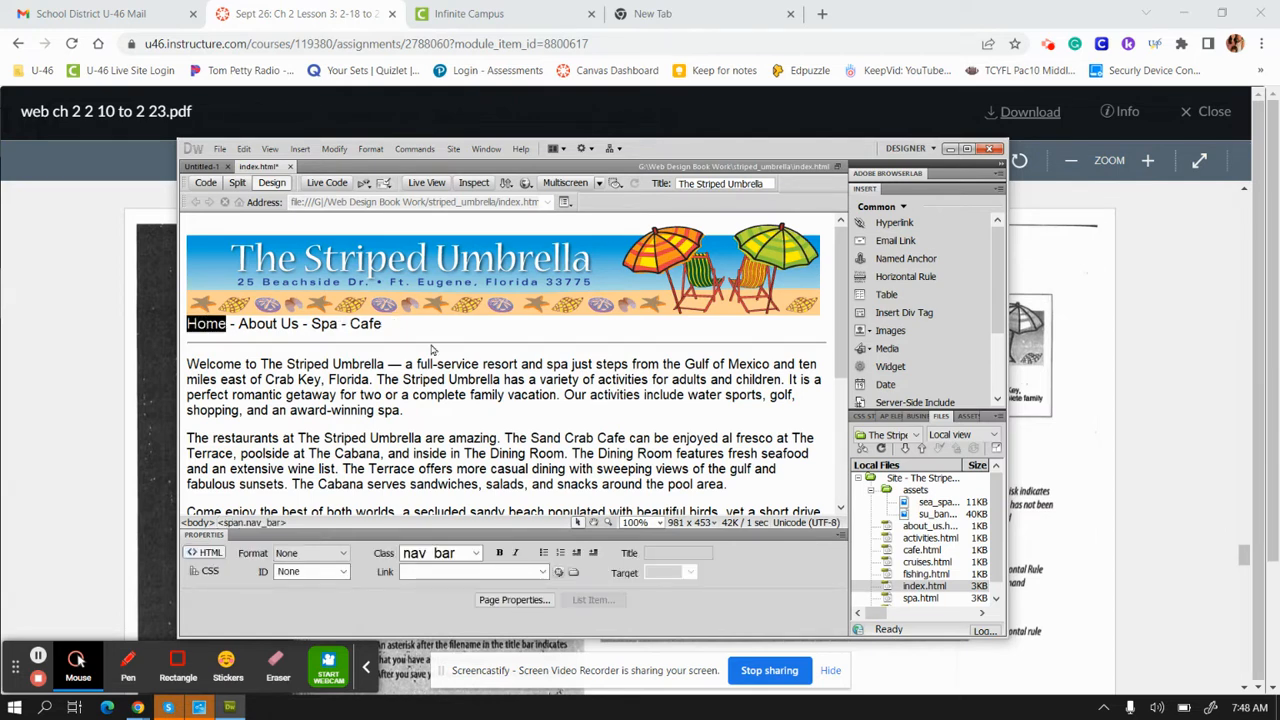
mouse_move(916, 294)
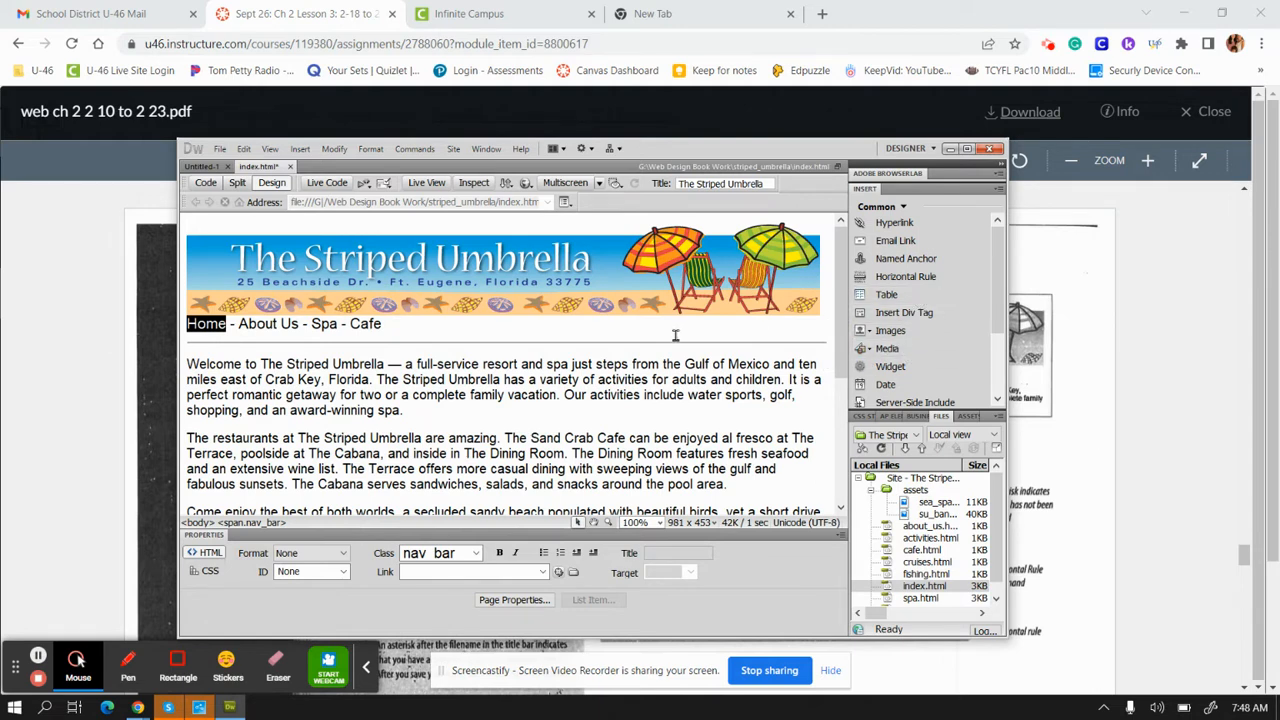
mouse_move(165, 493)
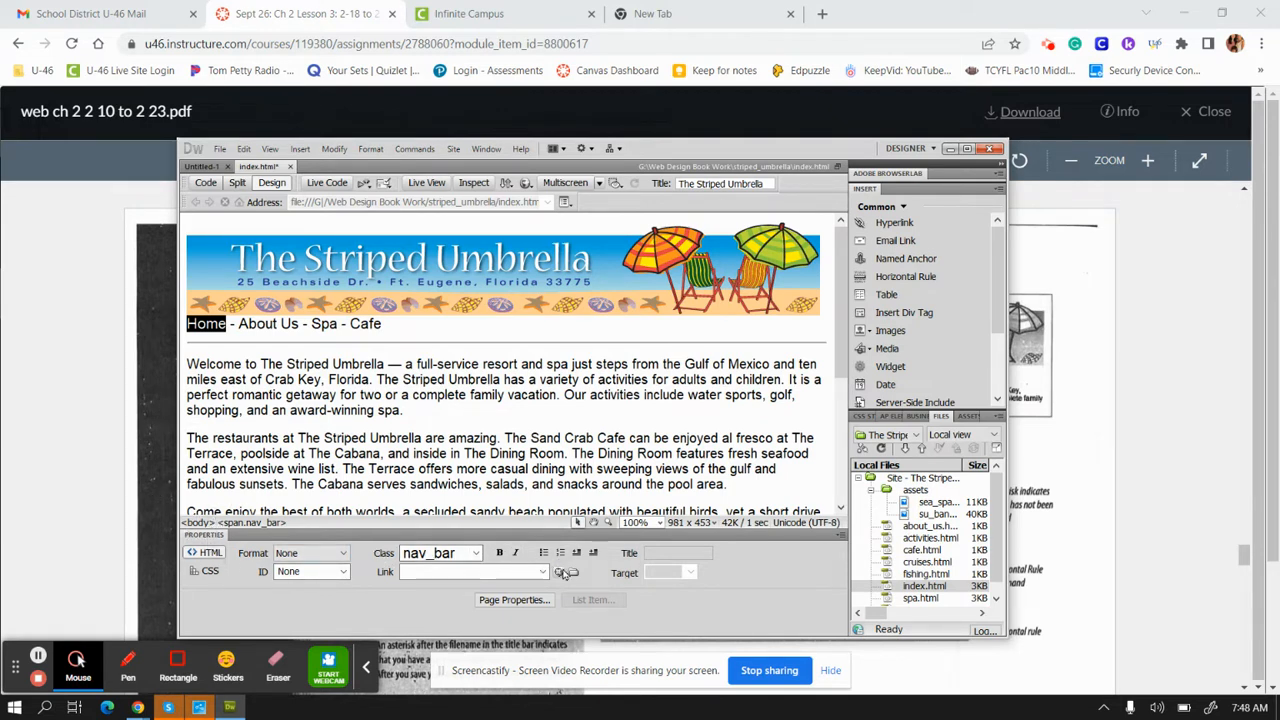
click(920, 597)
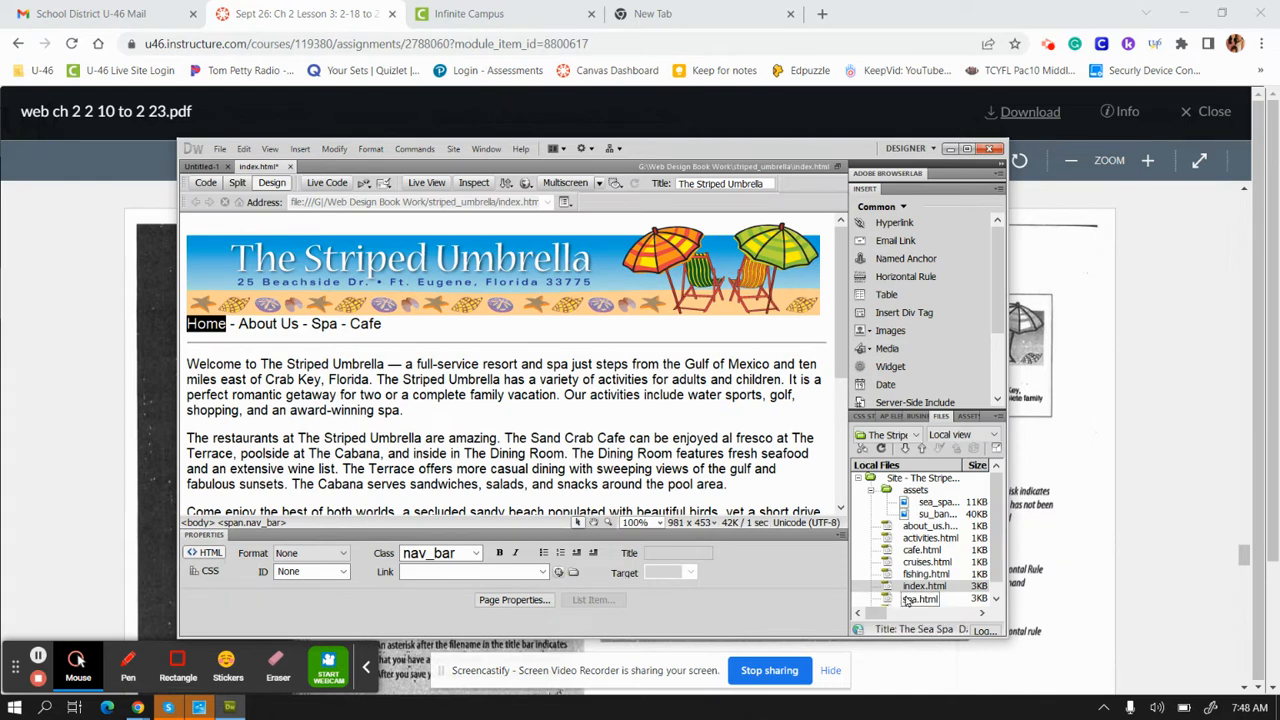
click(920, 598)
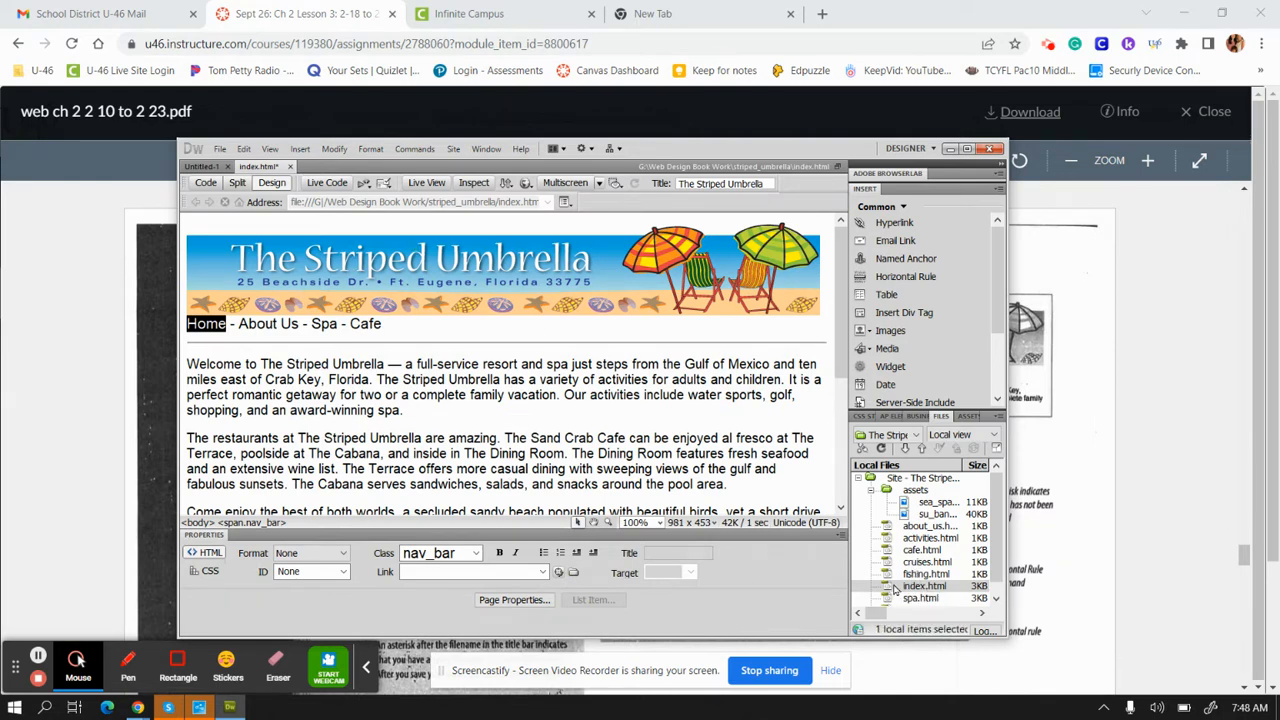
click(925, 585)
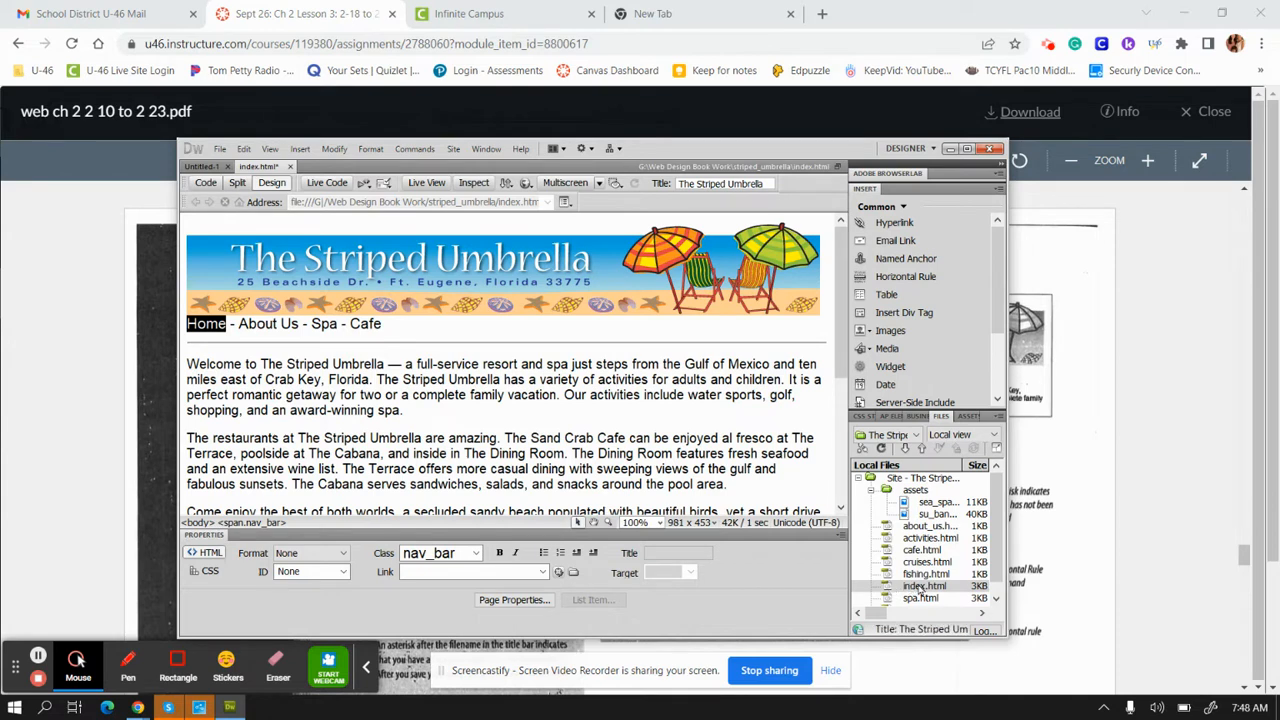
mouse_move(890, 478)
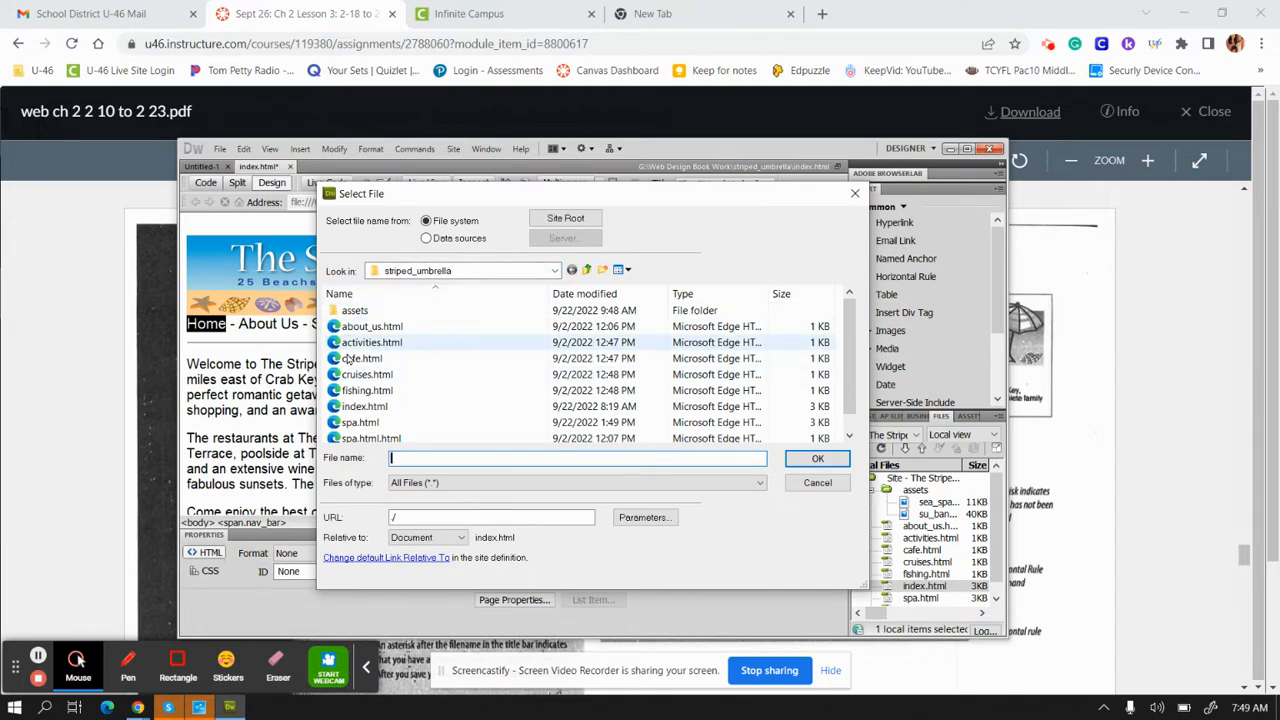
- Link Home to index.html with the path relative to the document
click(817, 457)
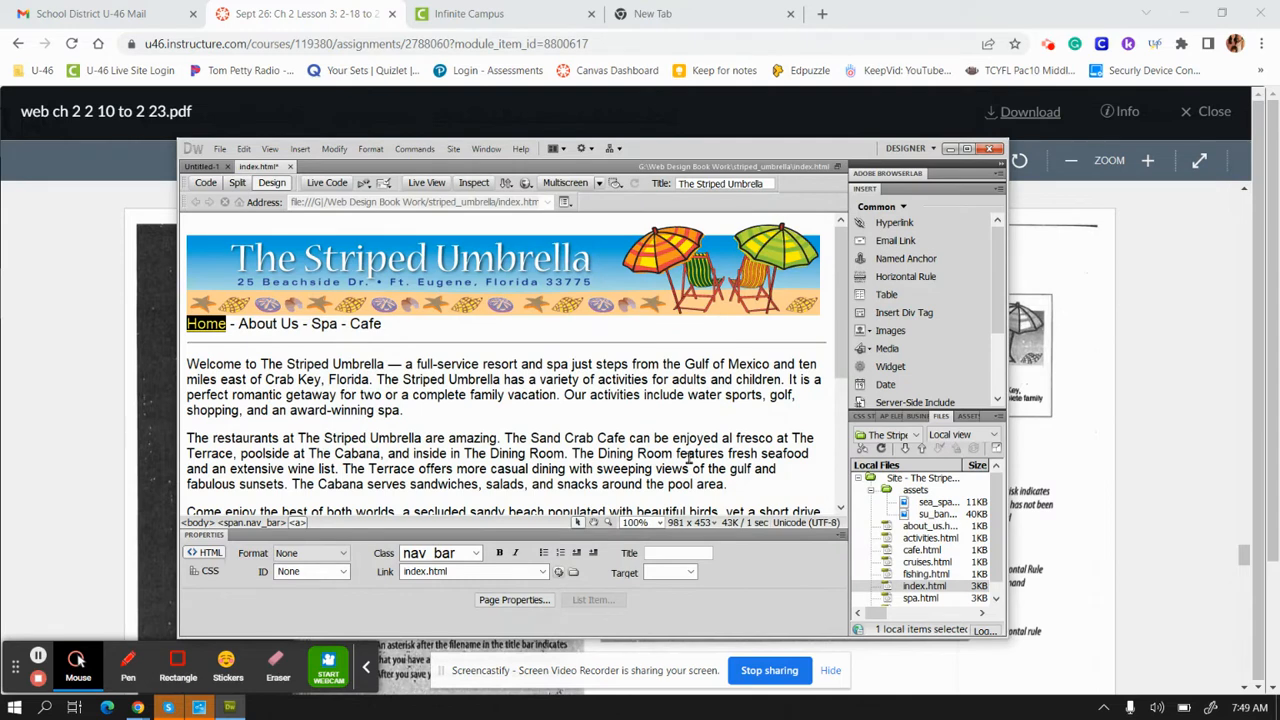
click(470, 571)
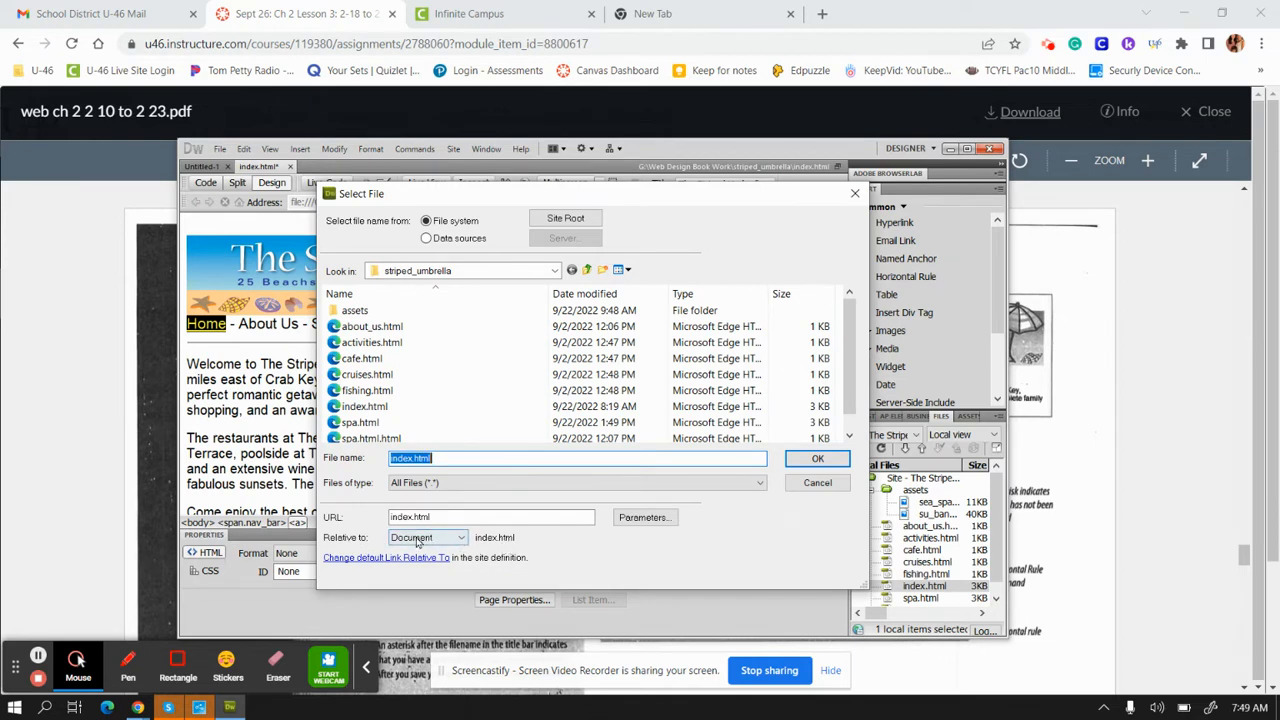
click(462, 537)
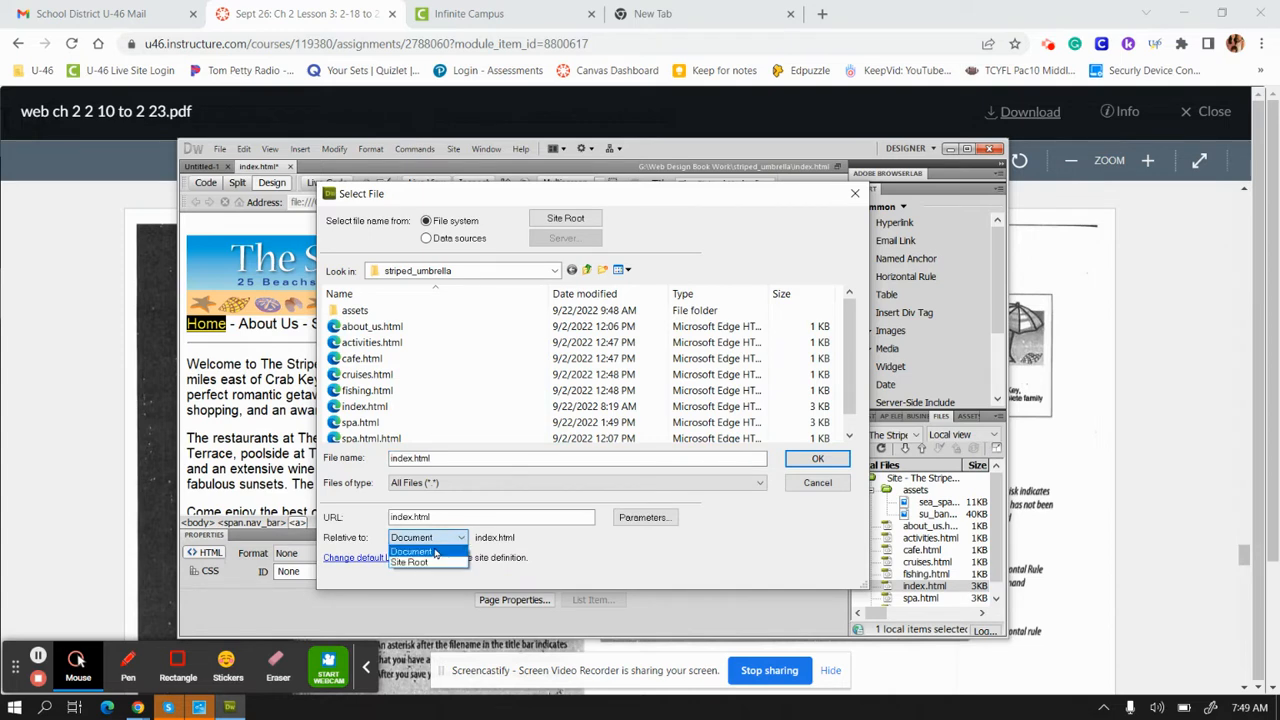
click(411, 537)
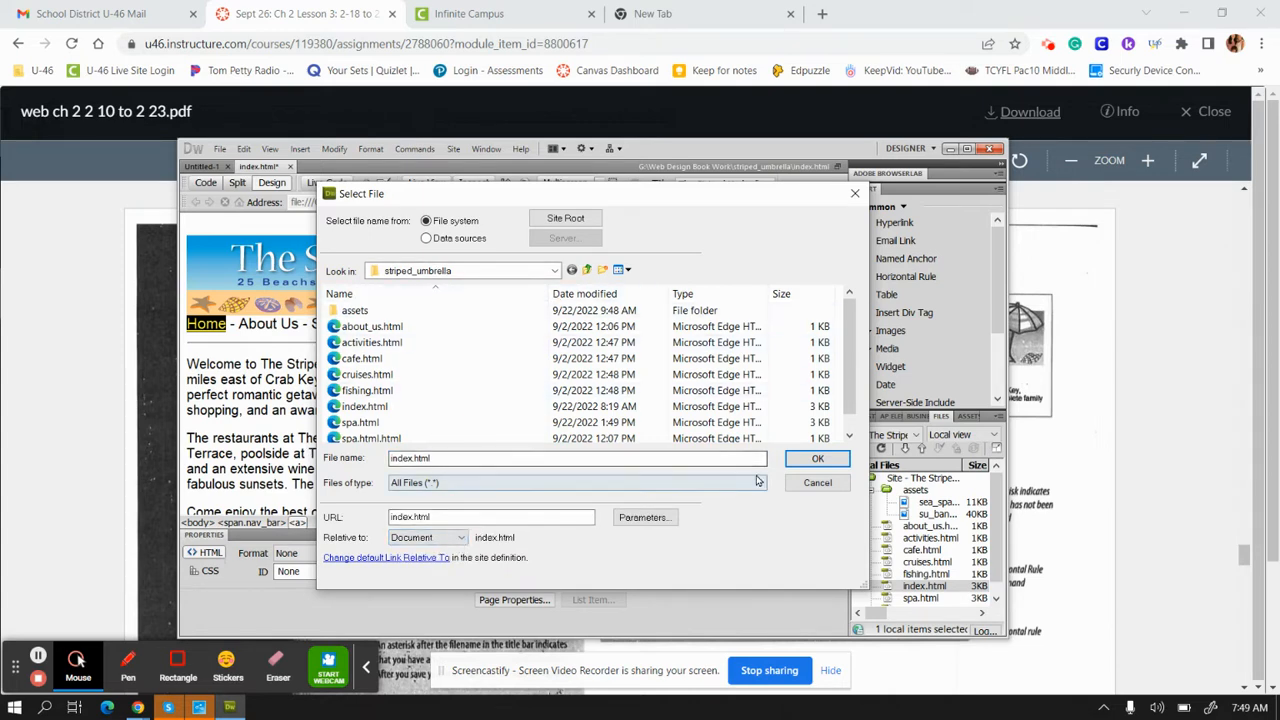
click(817, 458)
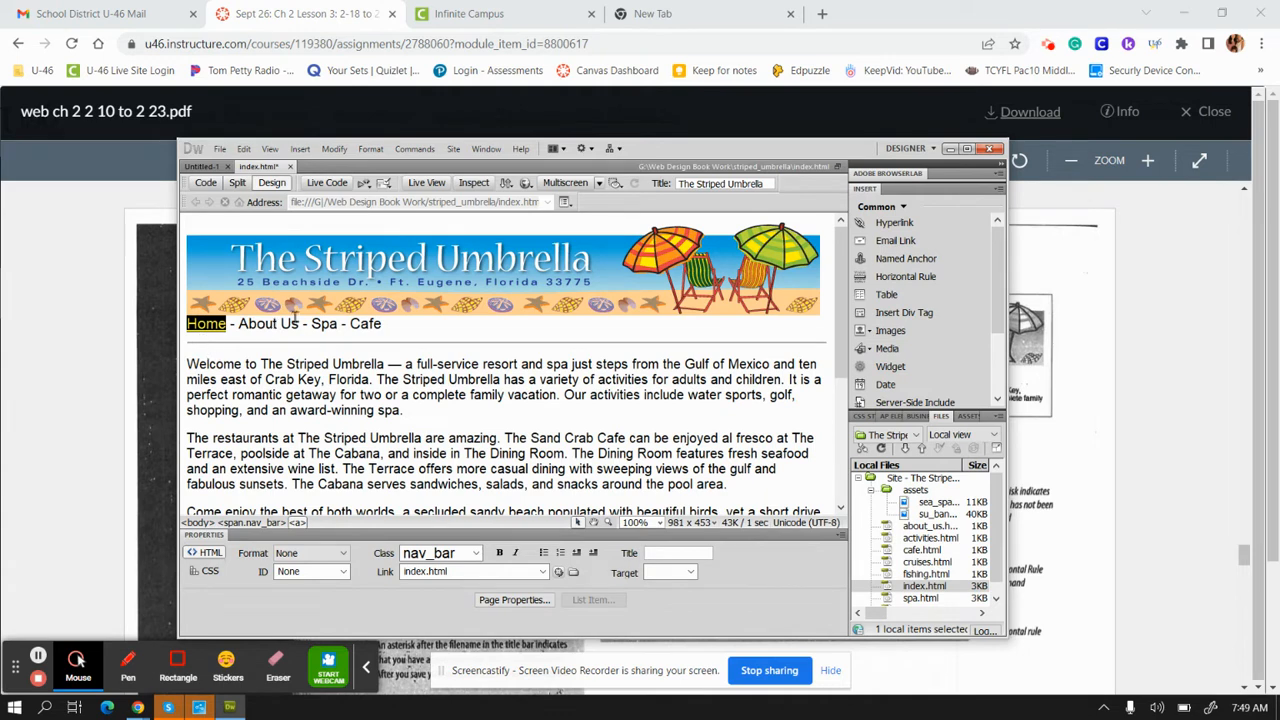
- Select the About Us label and link it to about_us.html
click(264, 323)
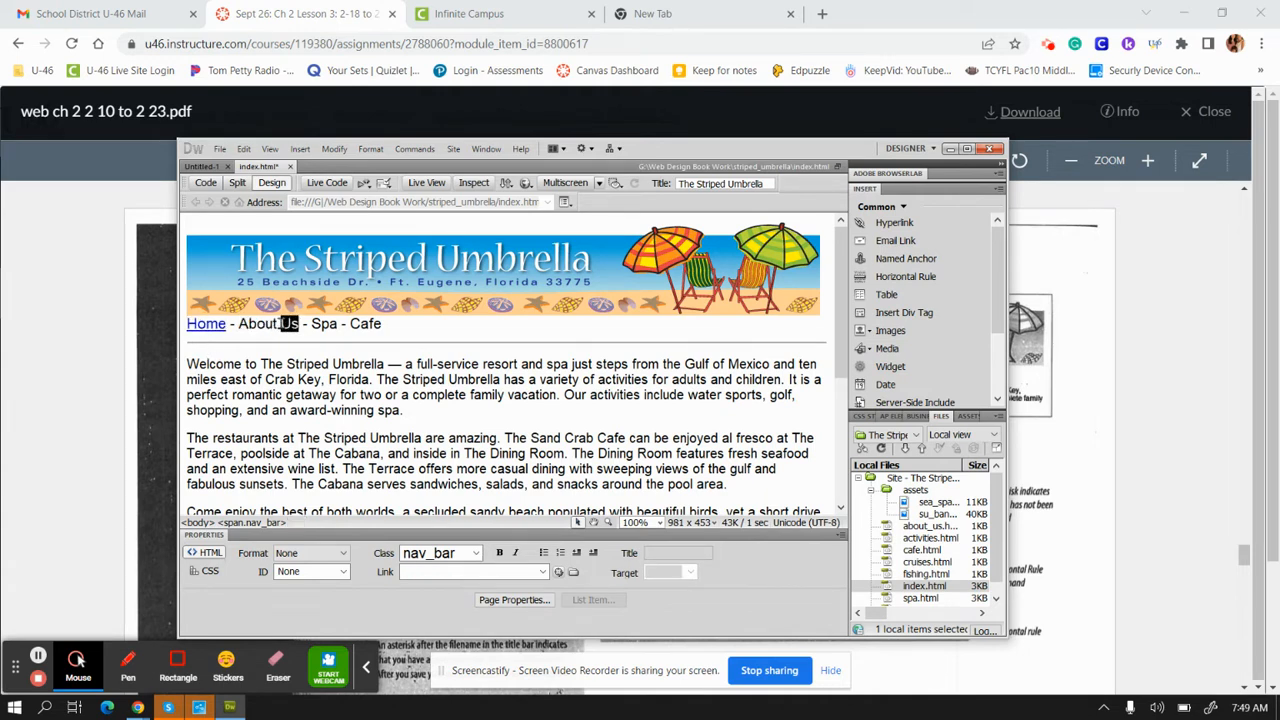
double_click(267, 323)
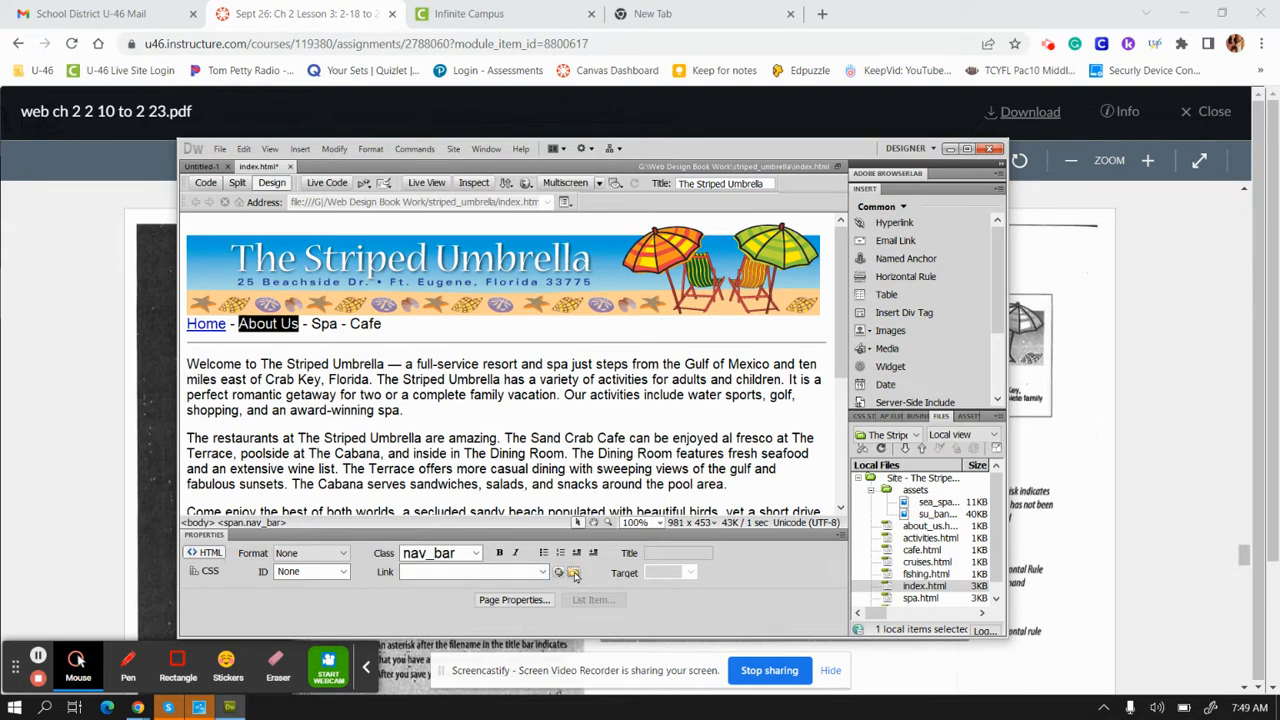
click(574, 571)
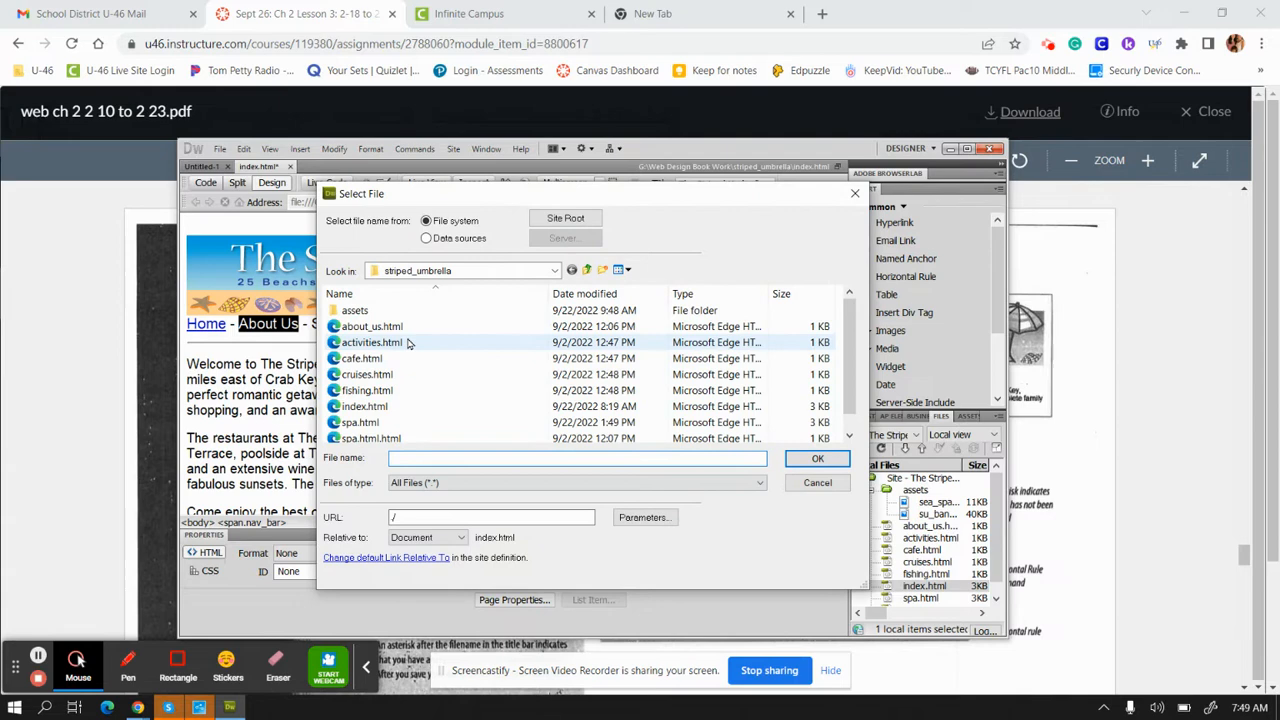
click(372, 326)
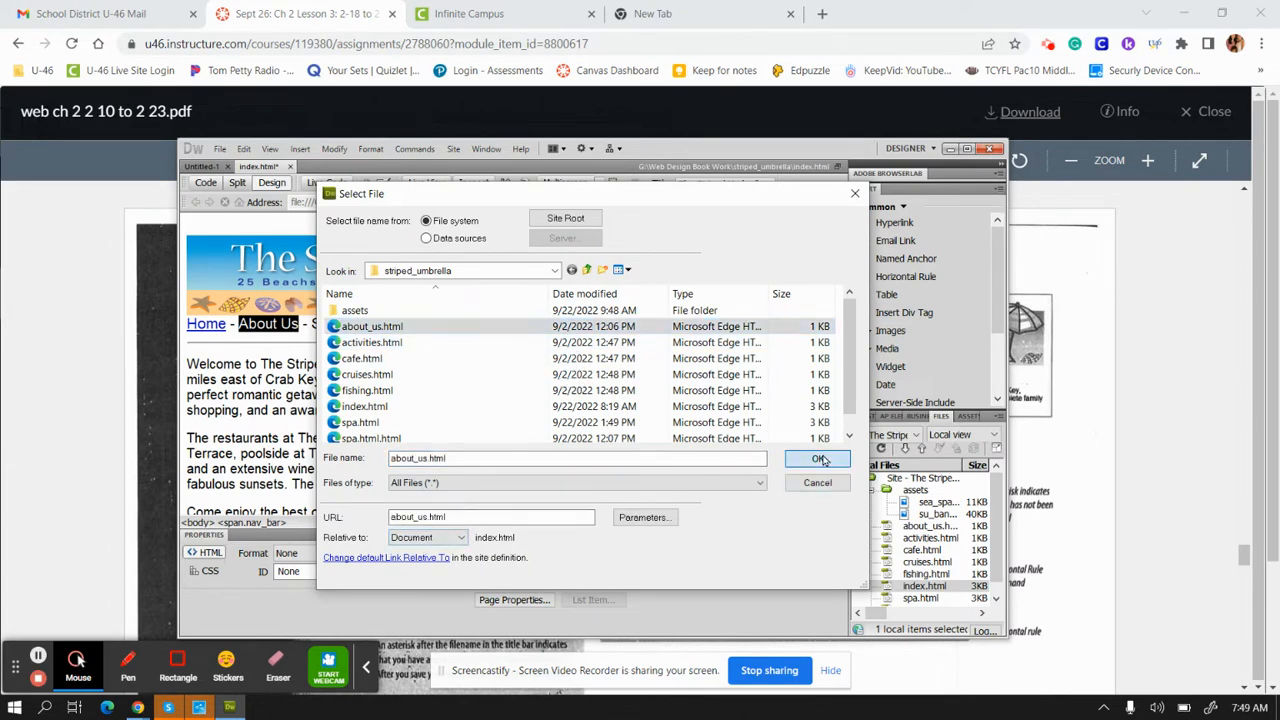
click(818, 458)
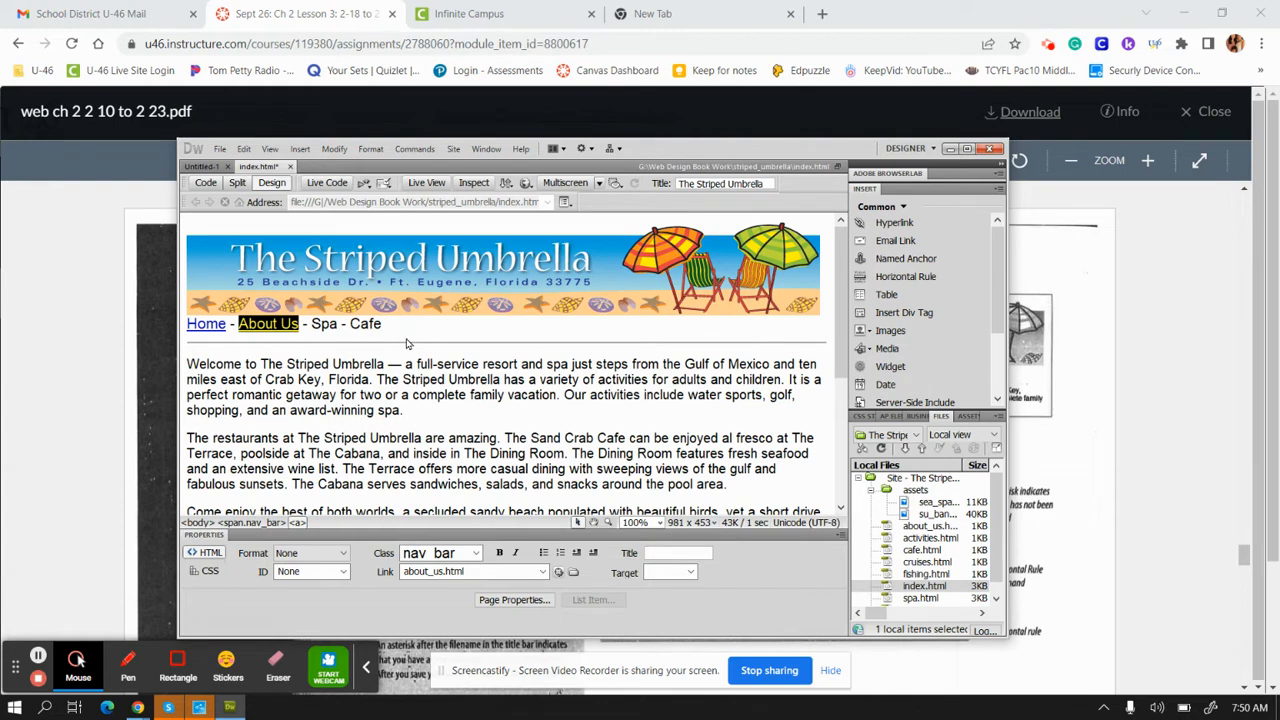
mouse_move(790, 282)
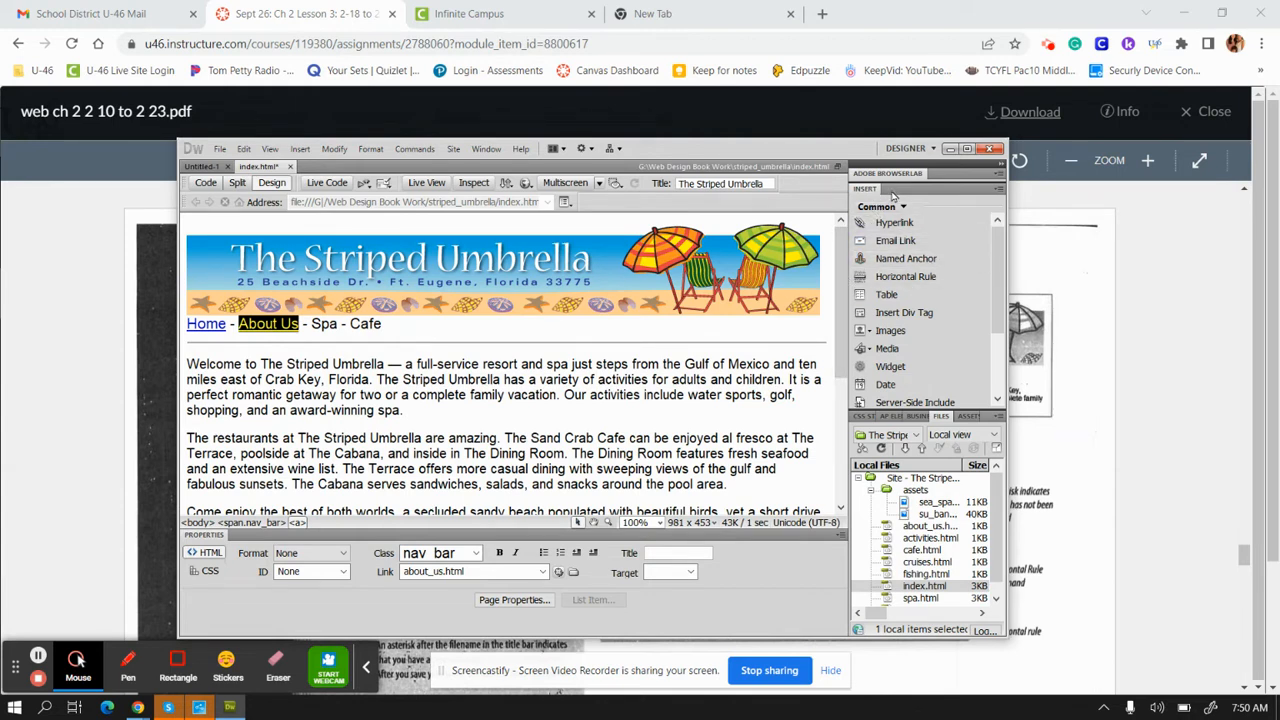
mouse_move(910, 258)
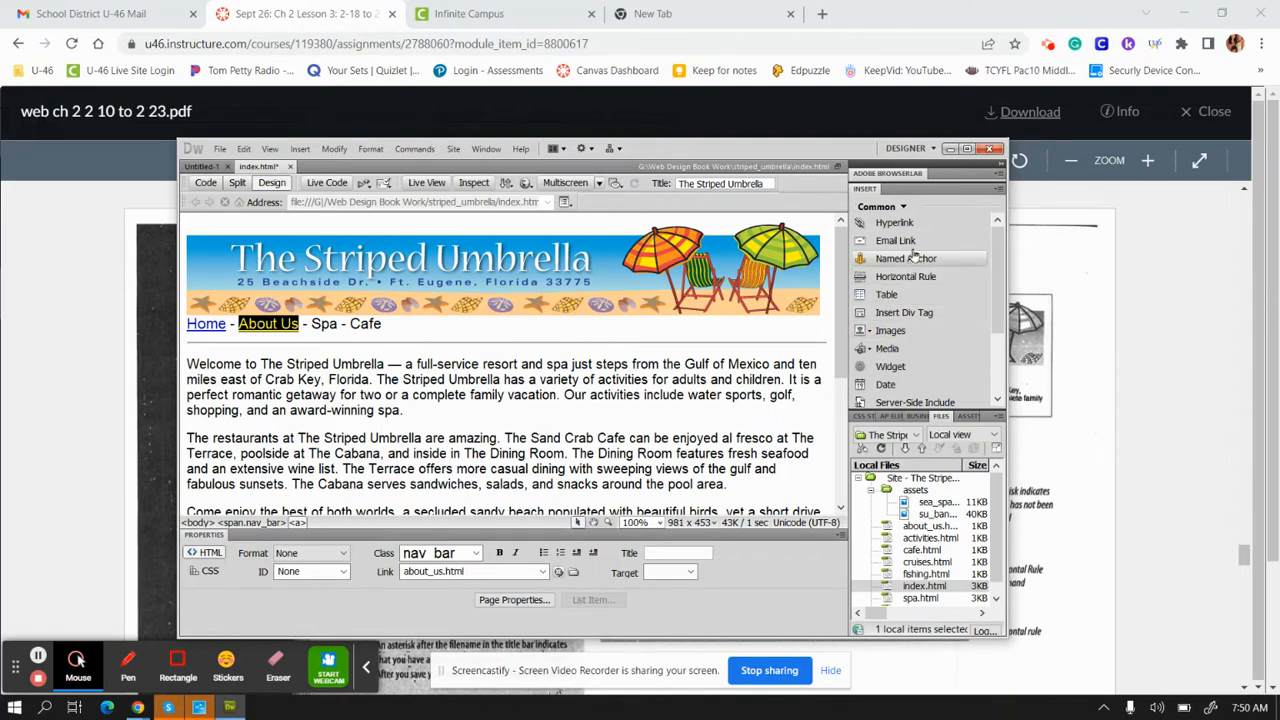
- Insert an email link reading 'Club Manager' addressed to the manager at stripedumbrella
click(894, 240)
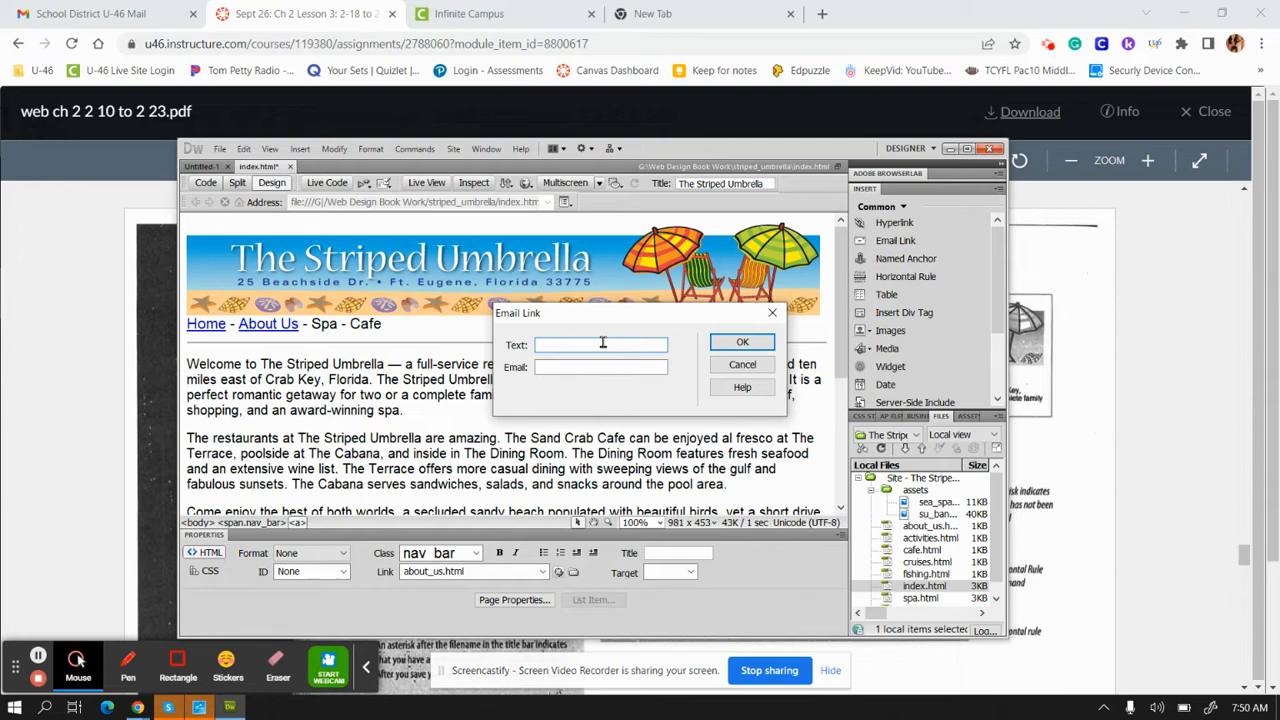
text(Club Man)
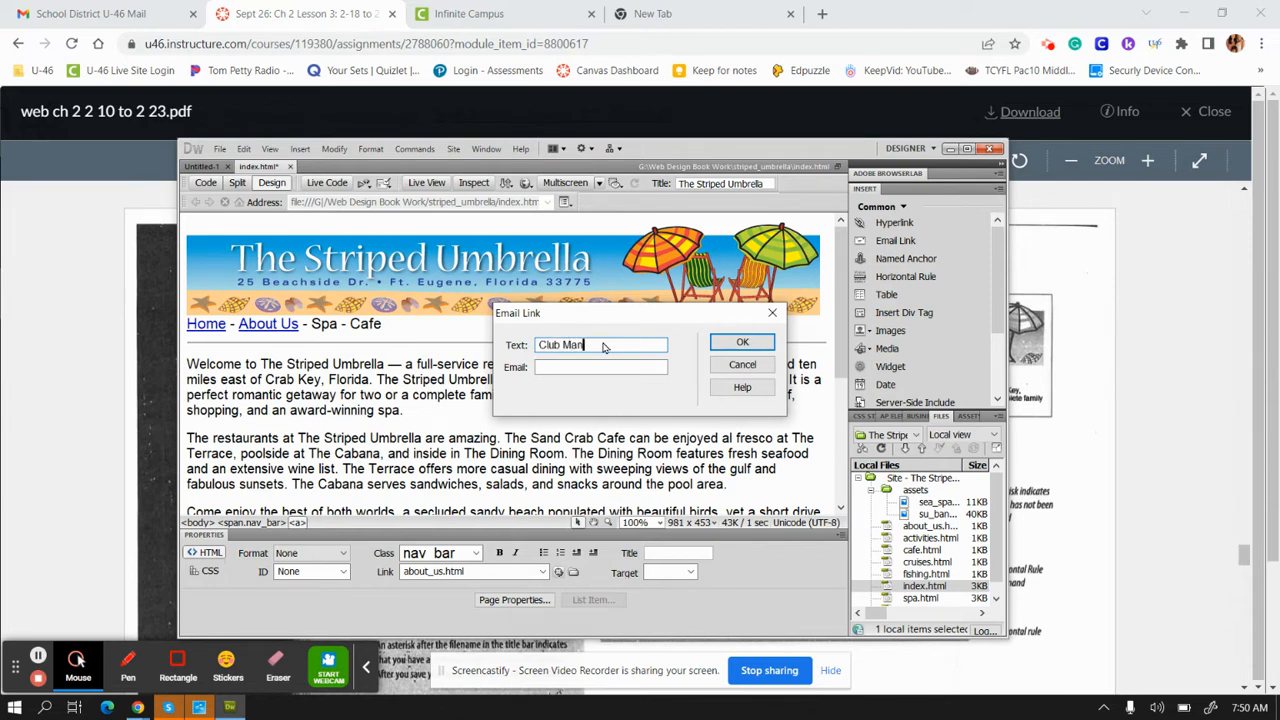
text(ager)
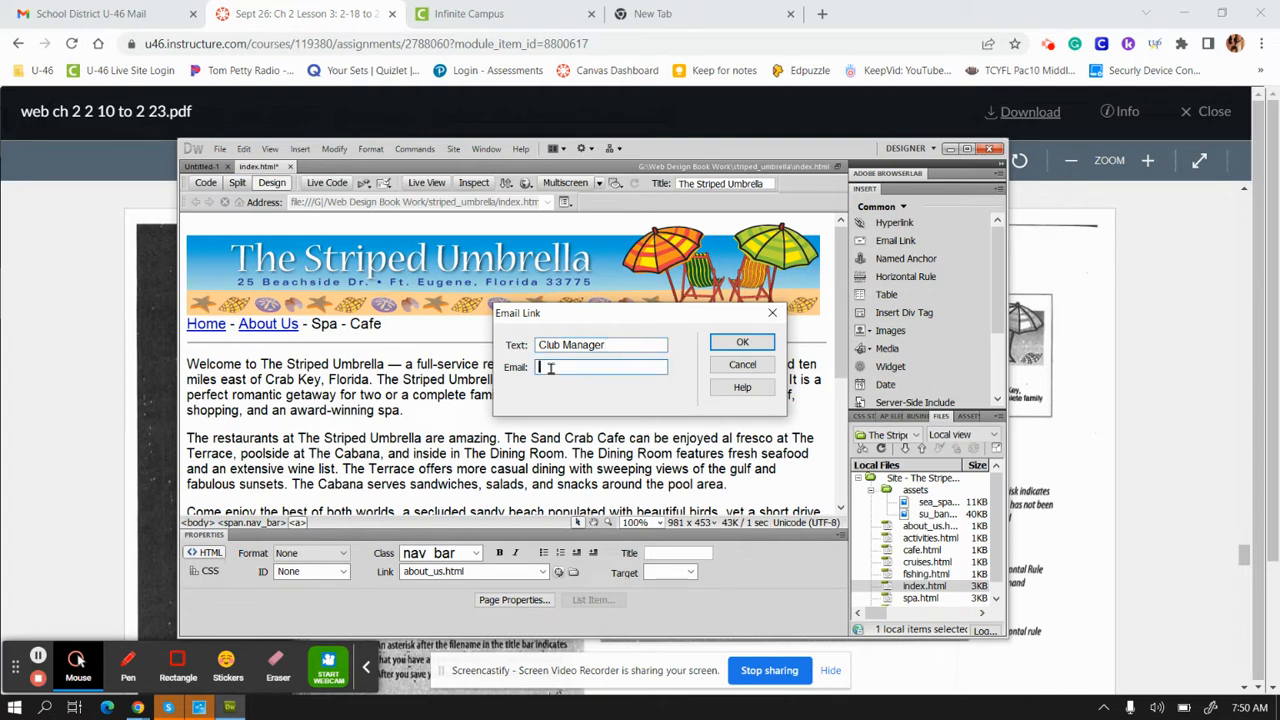
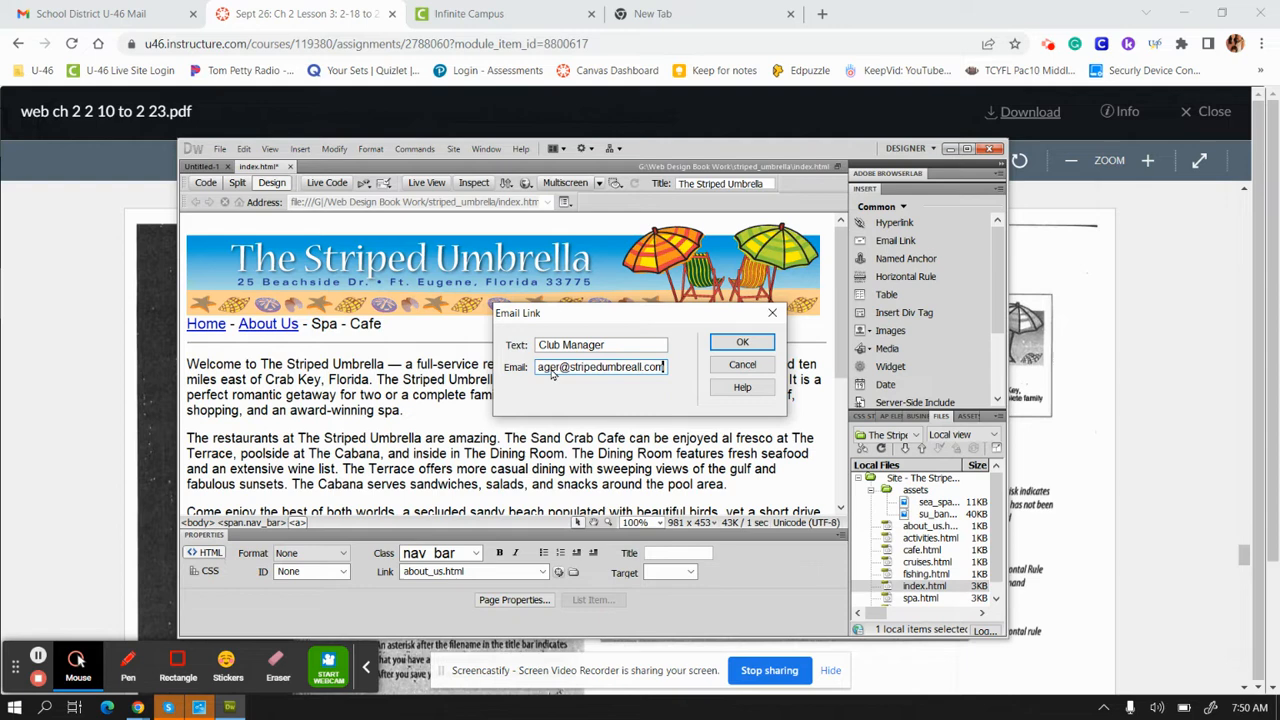
mouse_move(600, 390)
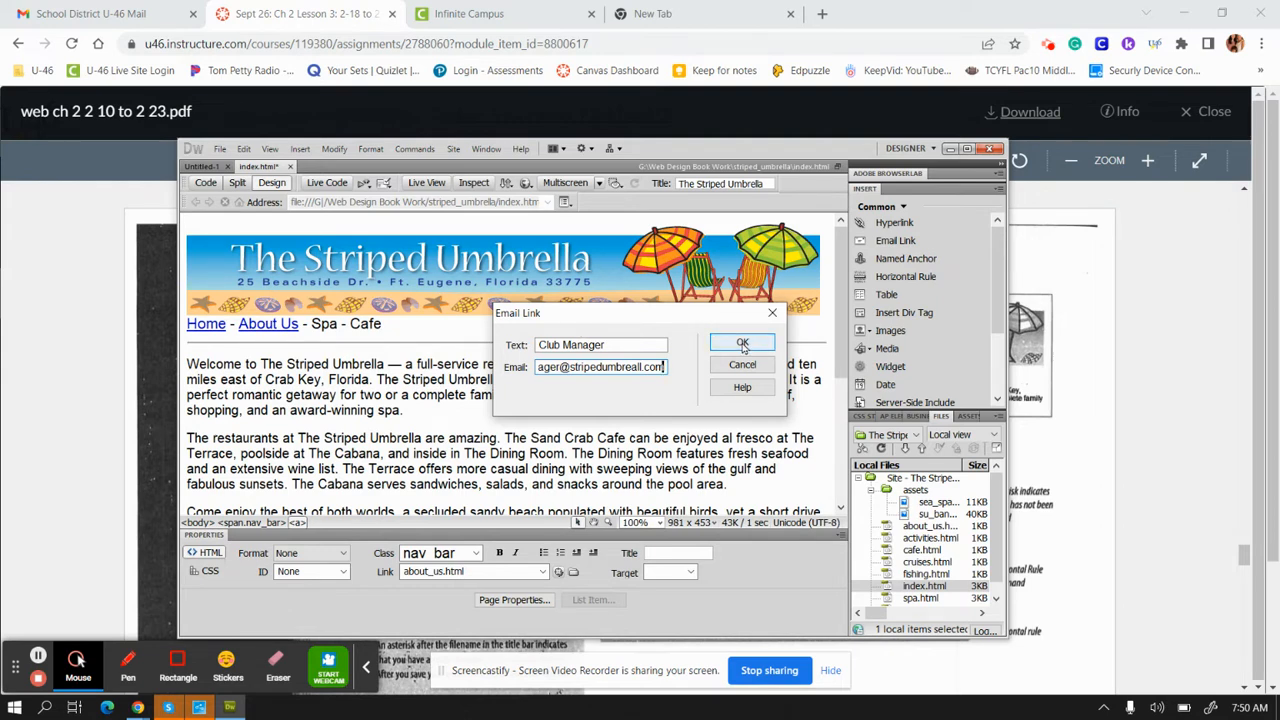
click(742, 343)
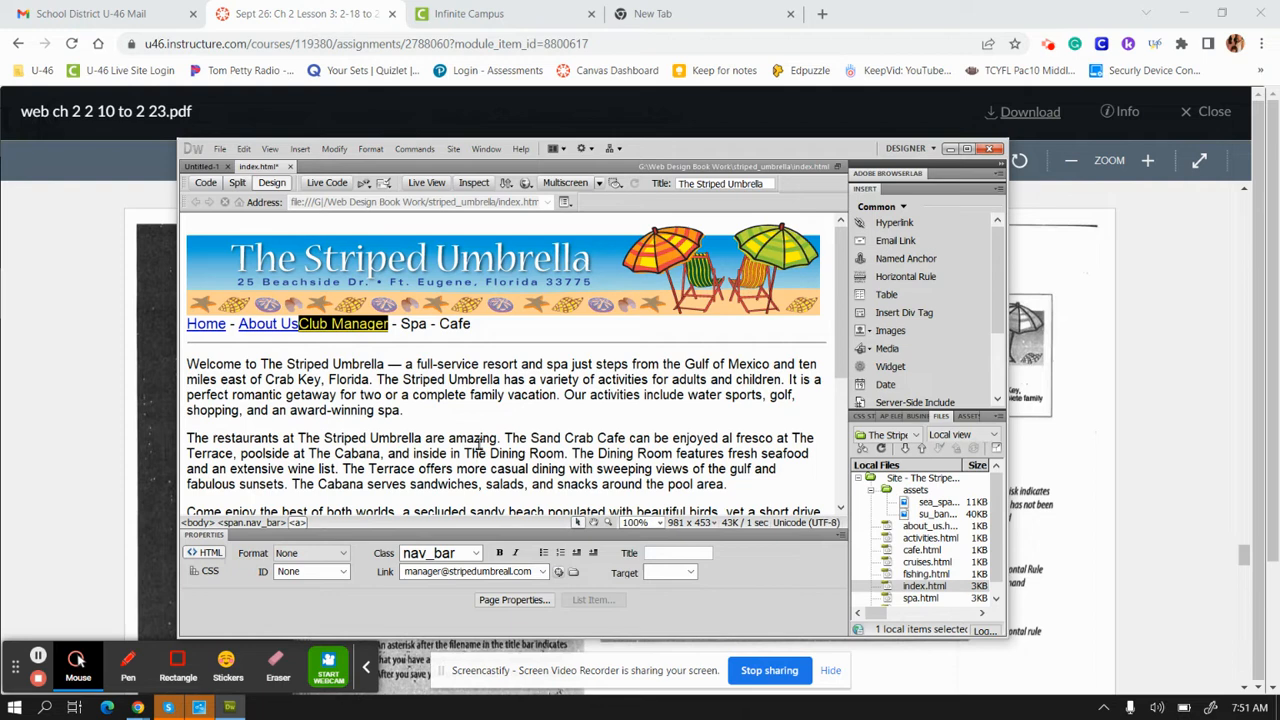
mouse_move(808, 366)
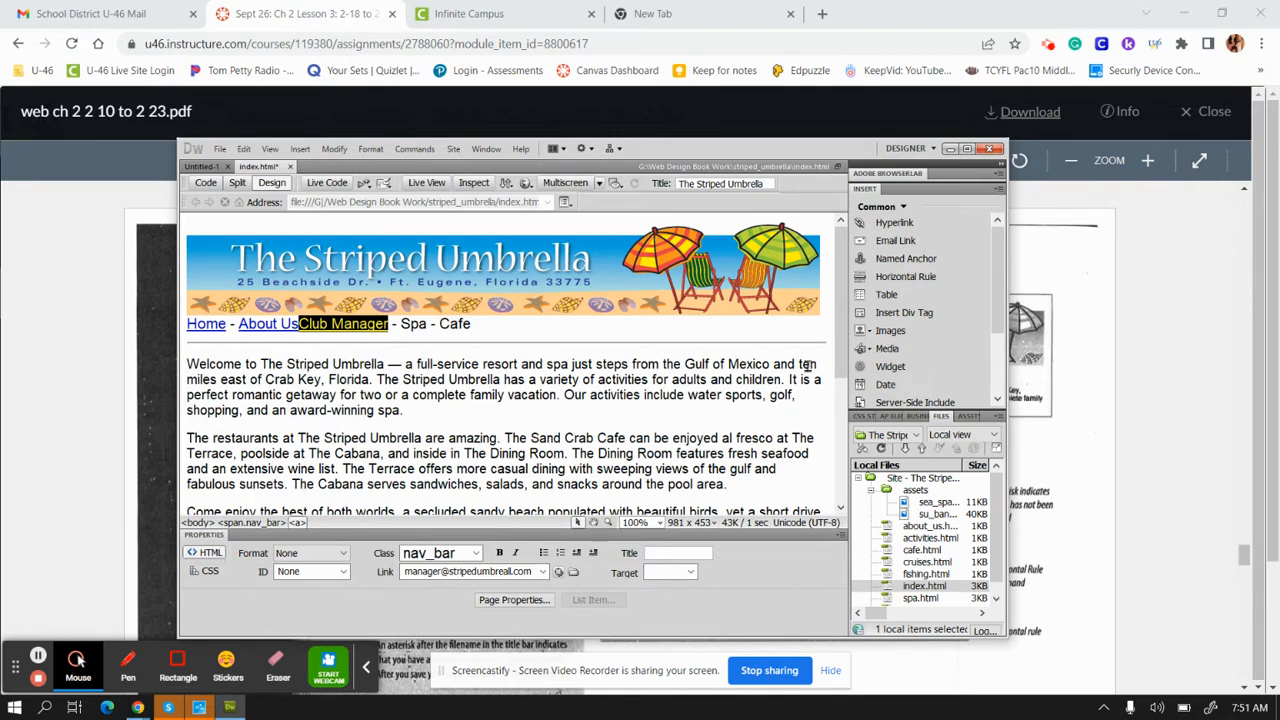
scroll(down, 3)
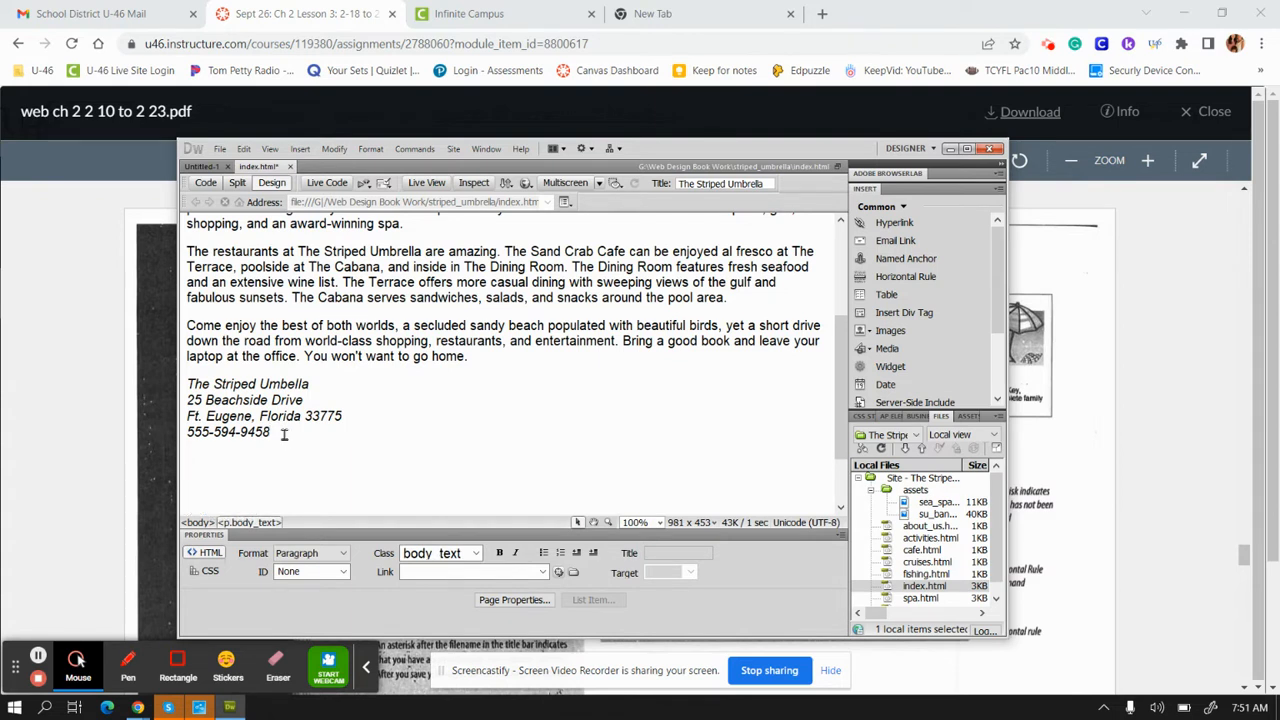
- Type 'Club Manager' on the empty line under the phone number
text(Club)
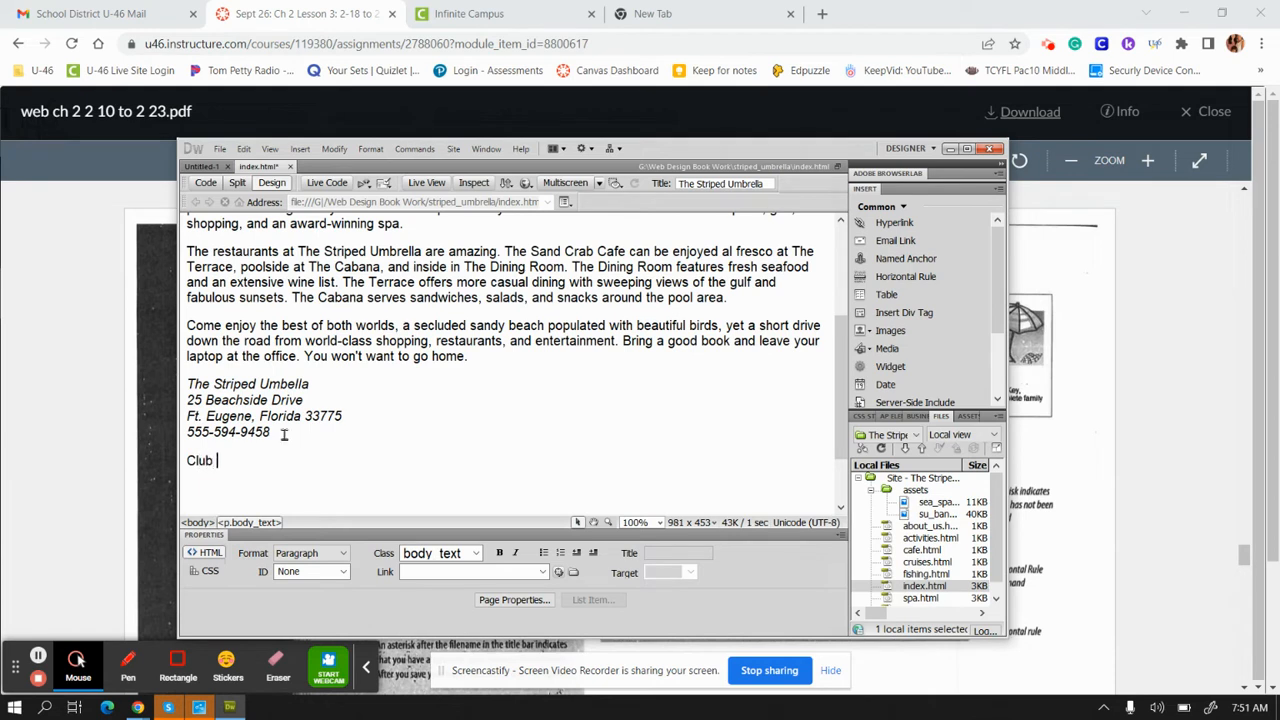
text(Manager)
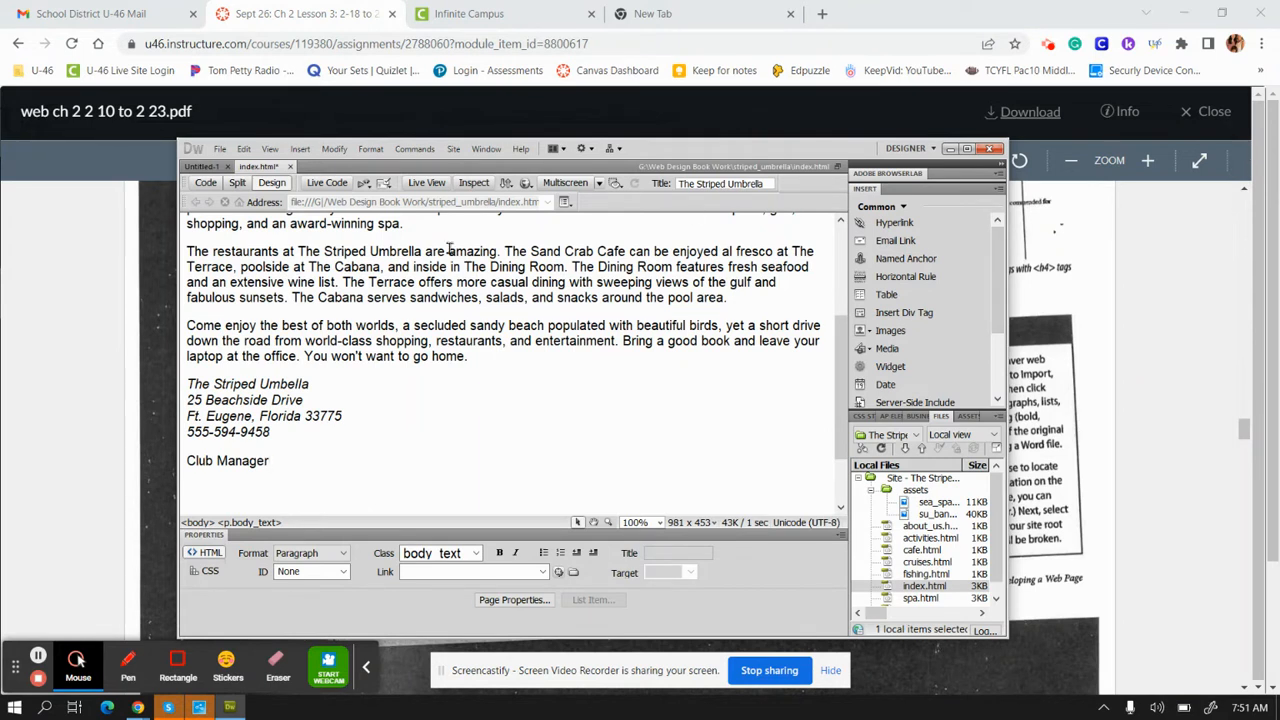
mouse_move(137, 707)
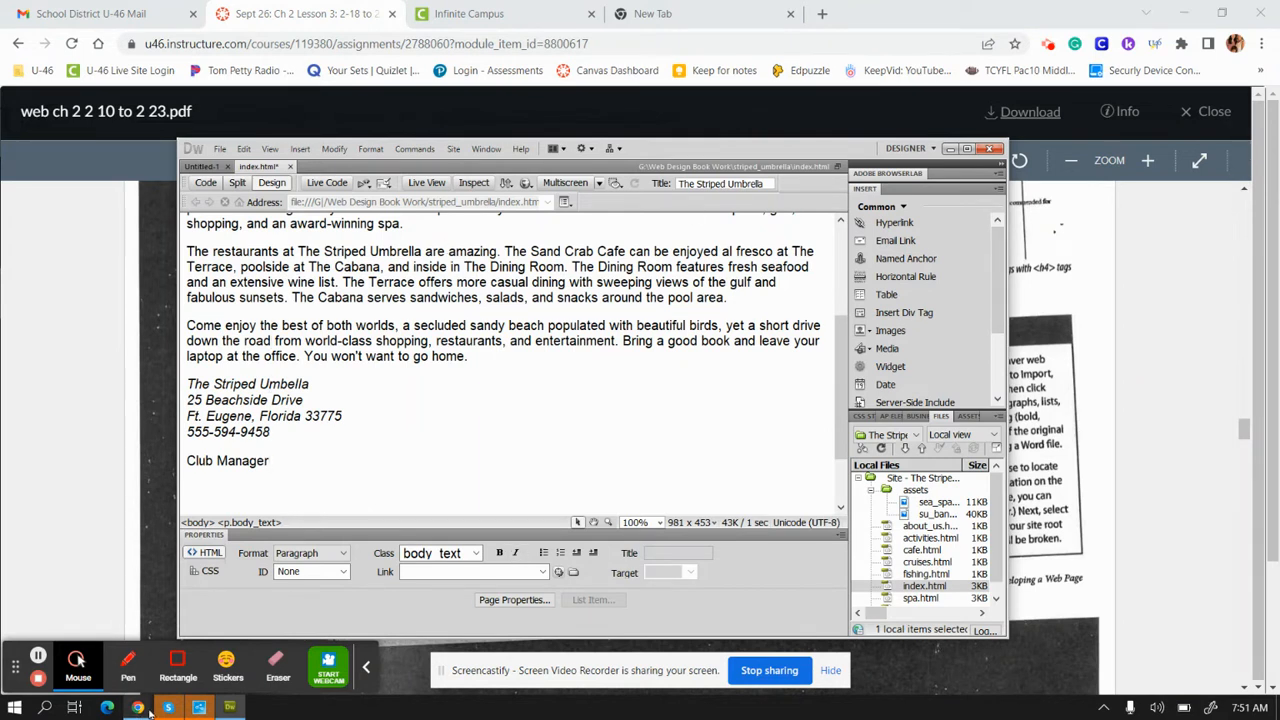
mouse_move(137, 708)
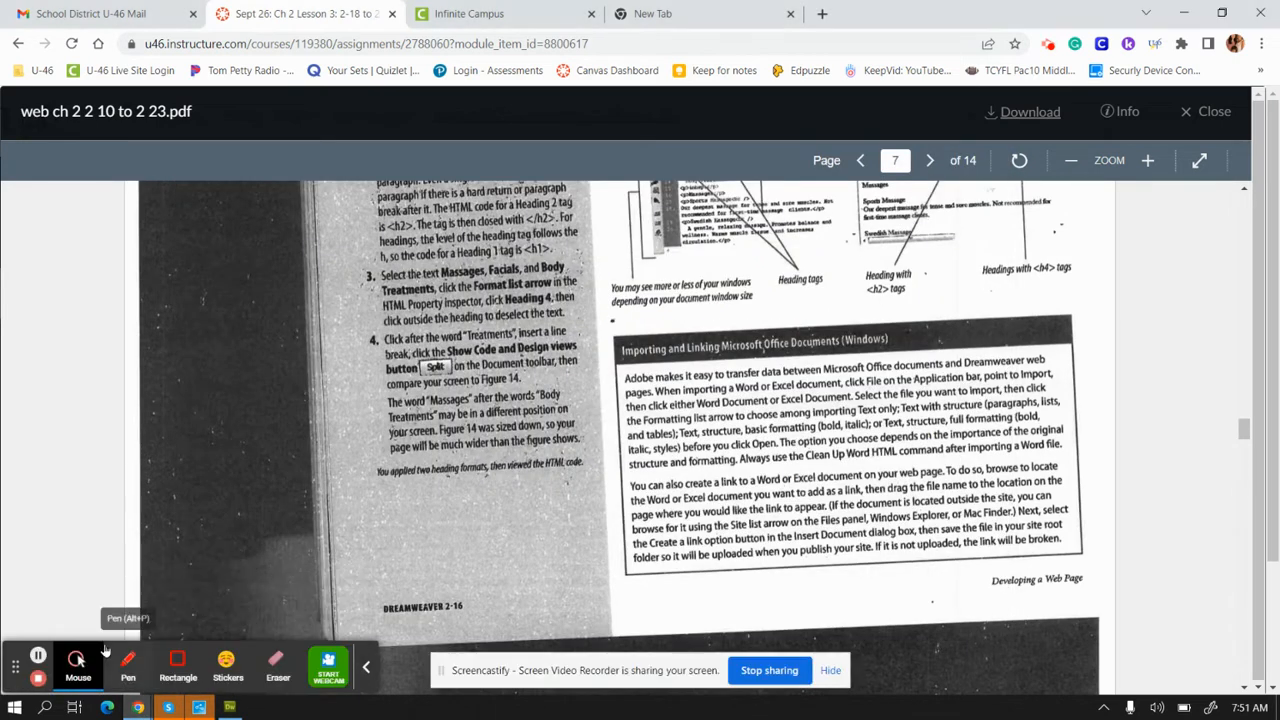
mouse_move(38, 655)
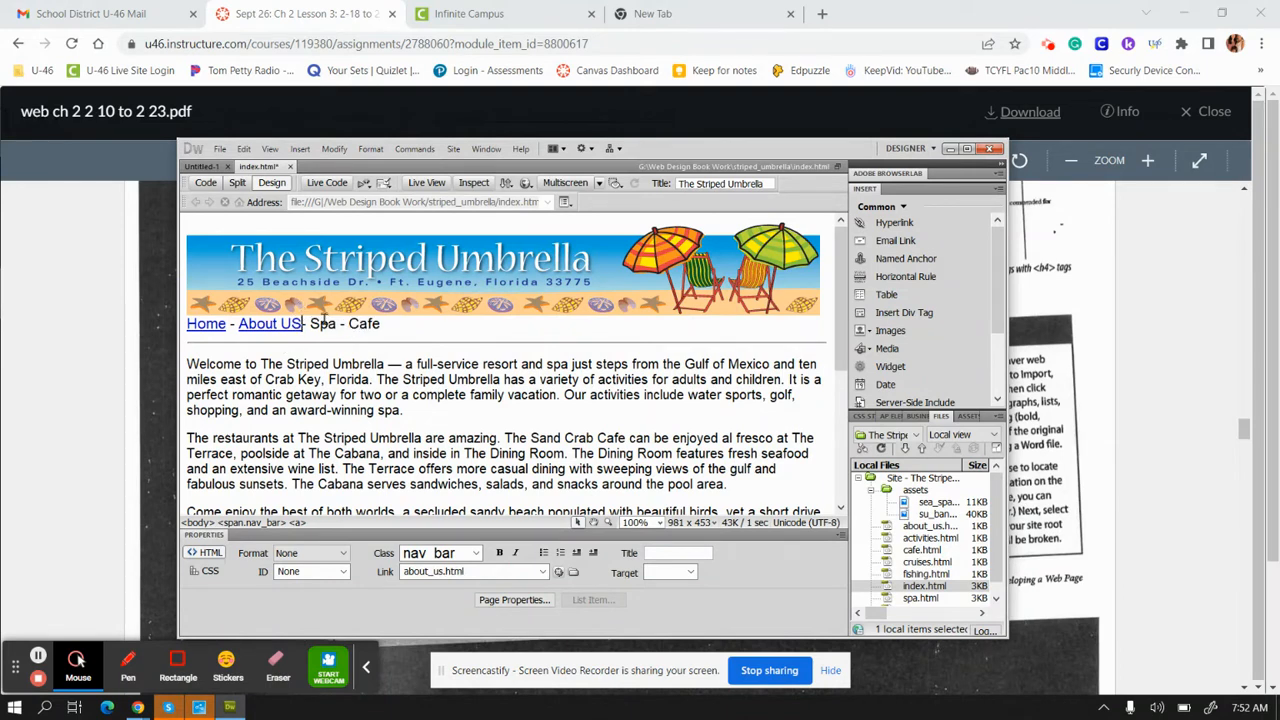
mouse_move(795, 357)
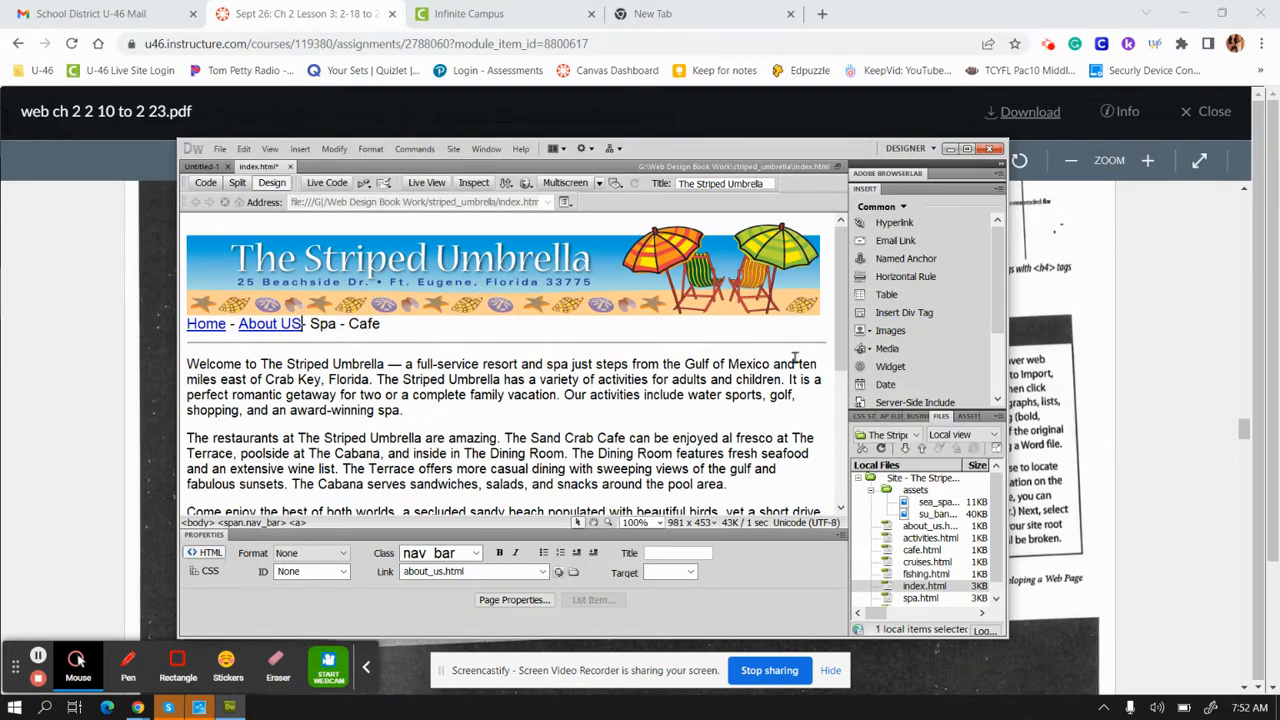
- Scroll down and place the cursor at the start of the Club Manager line
scroll(down, 3)
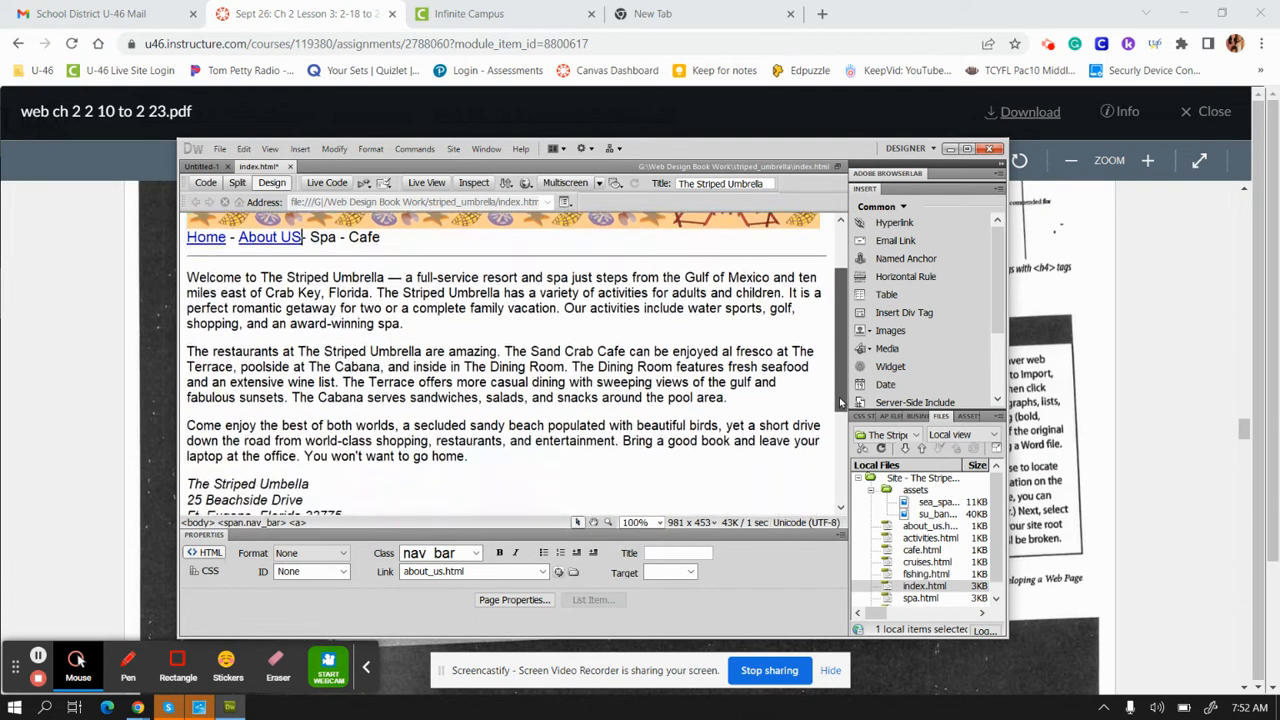
scroll(down, 3)
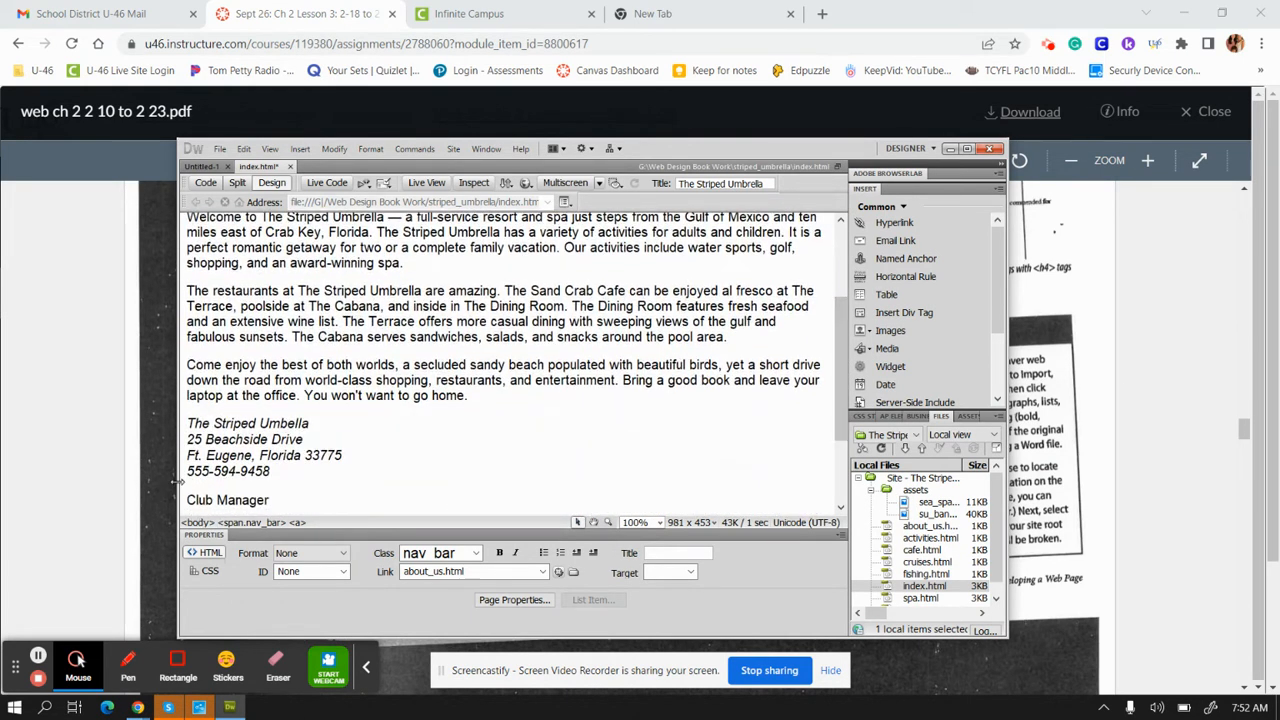
click(300, 471)
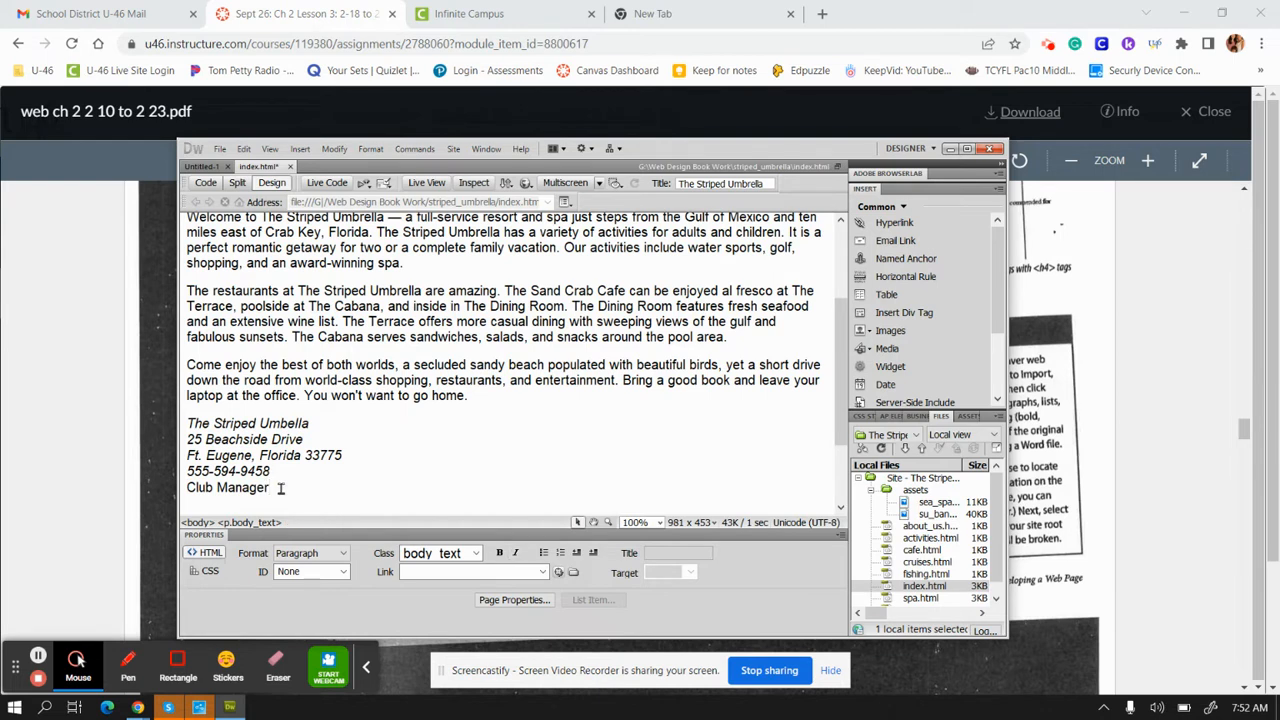
double_click(227, 487)
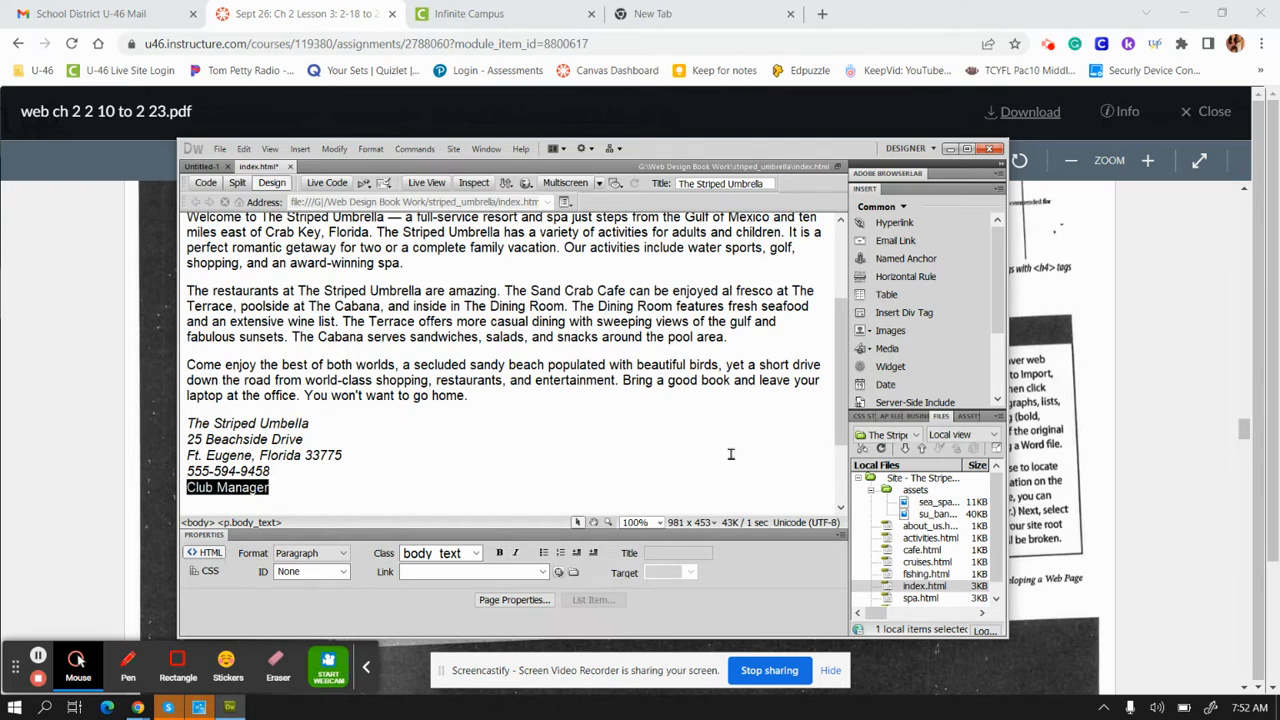
mouse_move(895, 240)
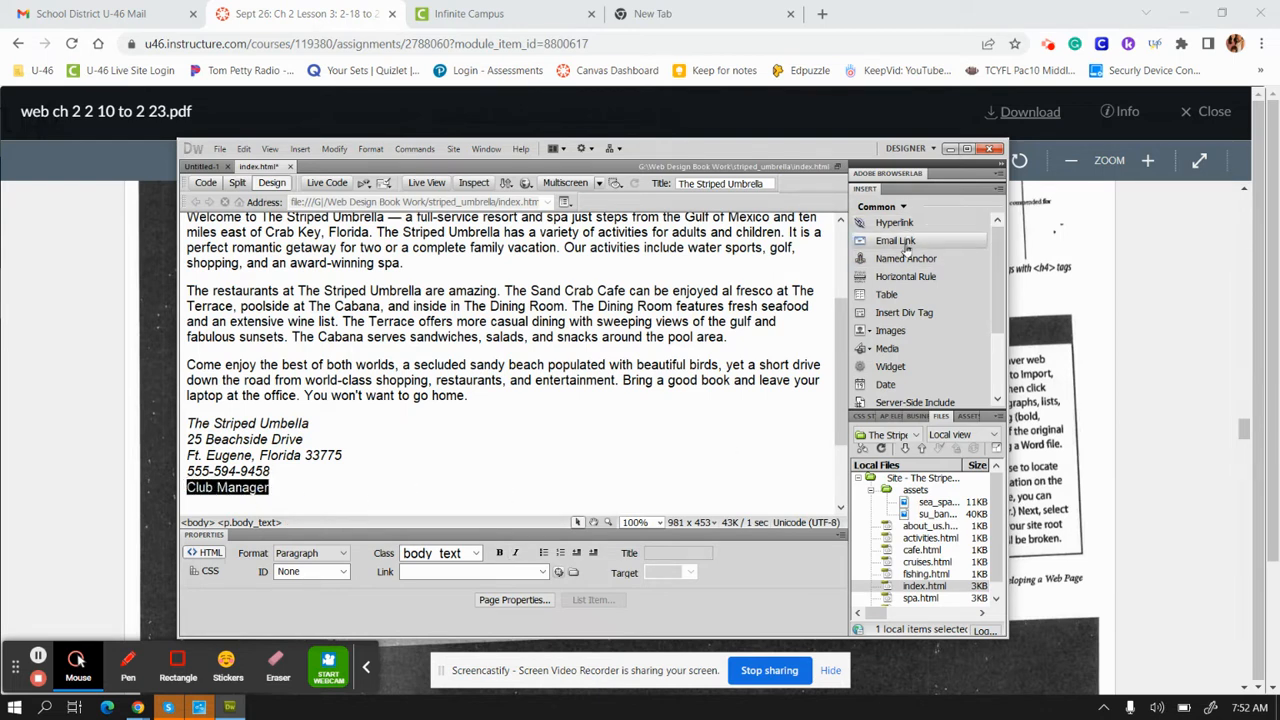
click(895, 240)
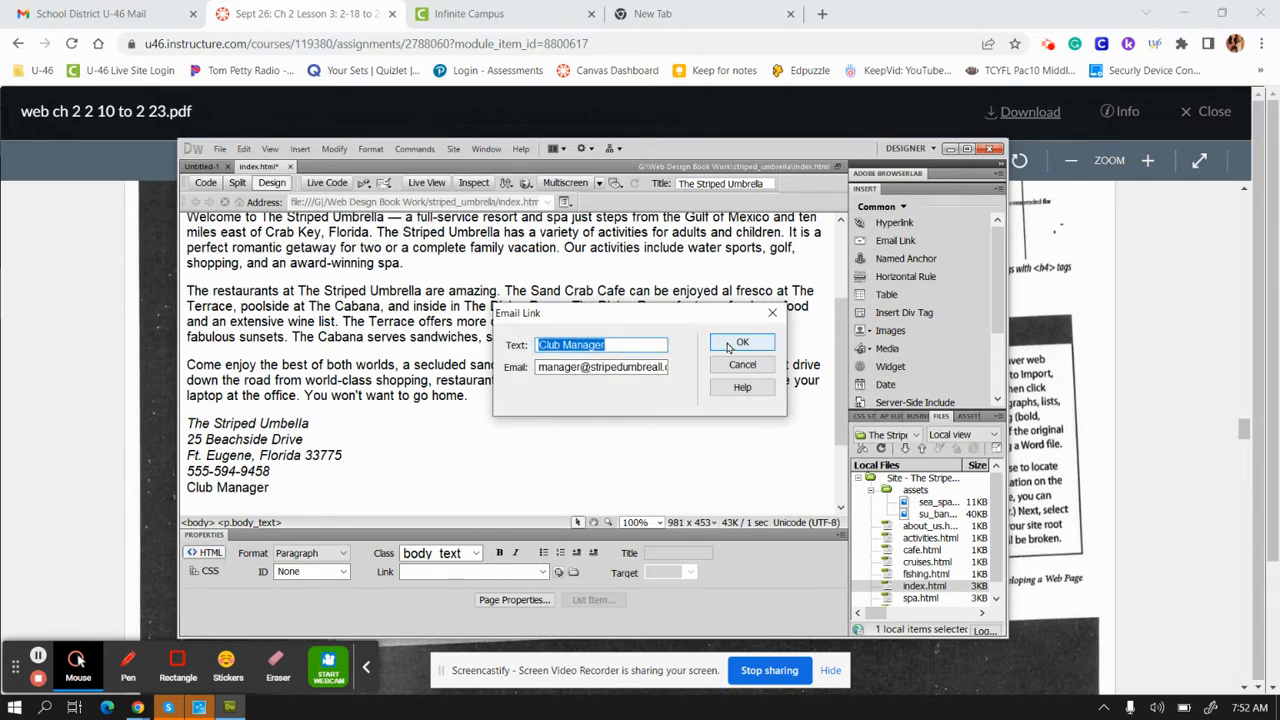
click(742, 342)
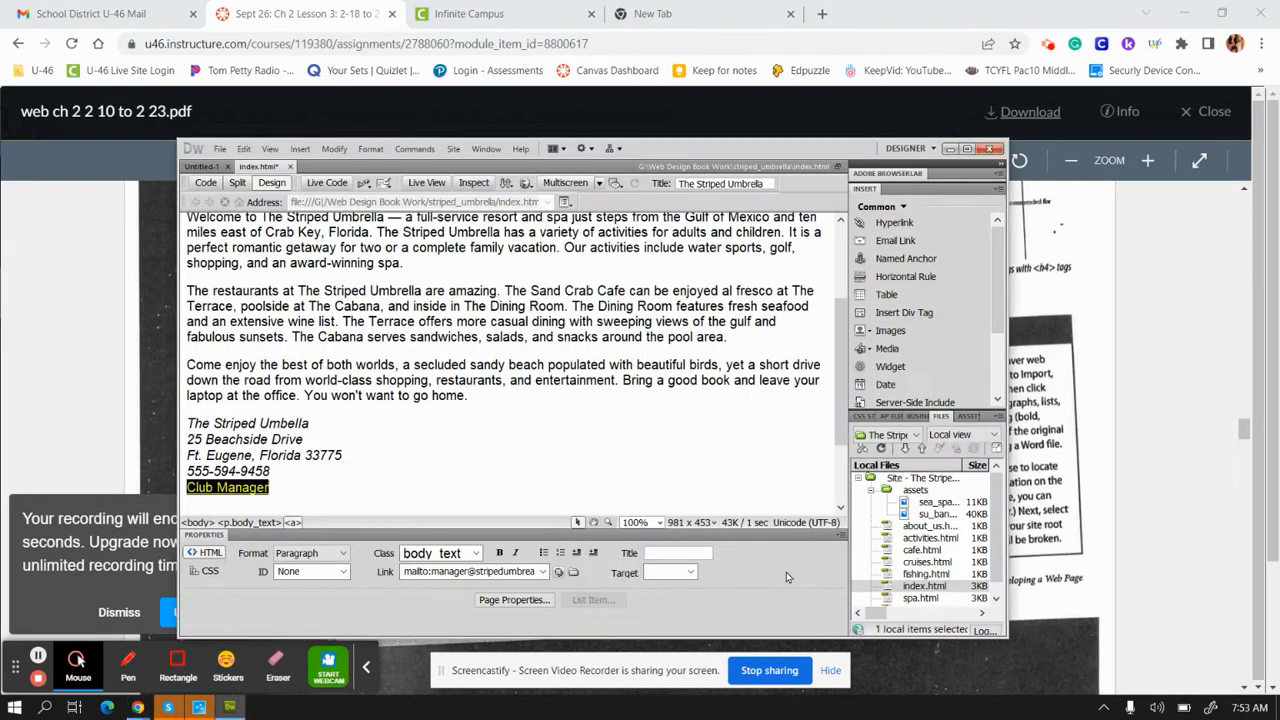
click(963, 416)
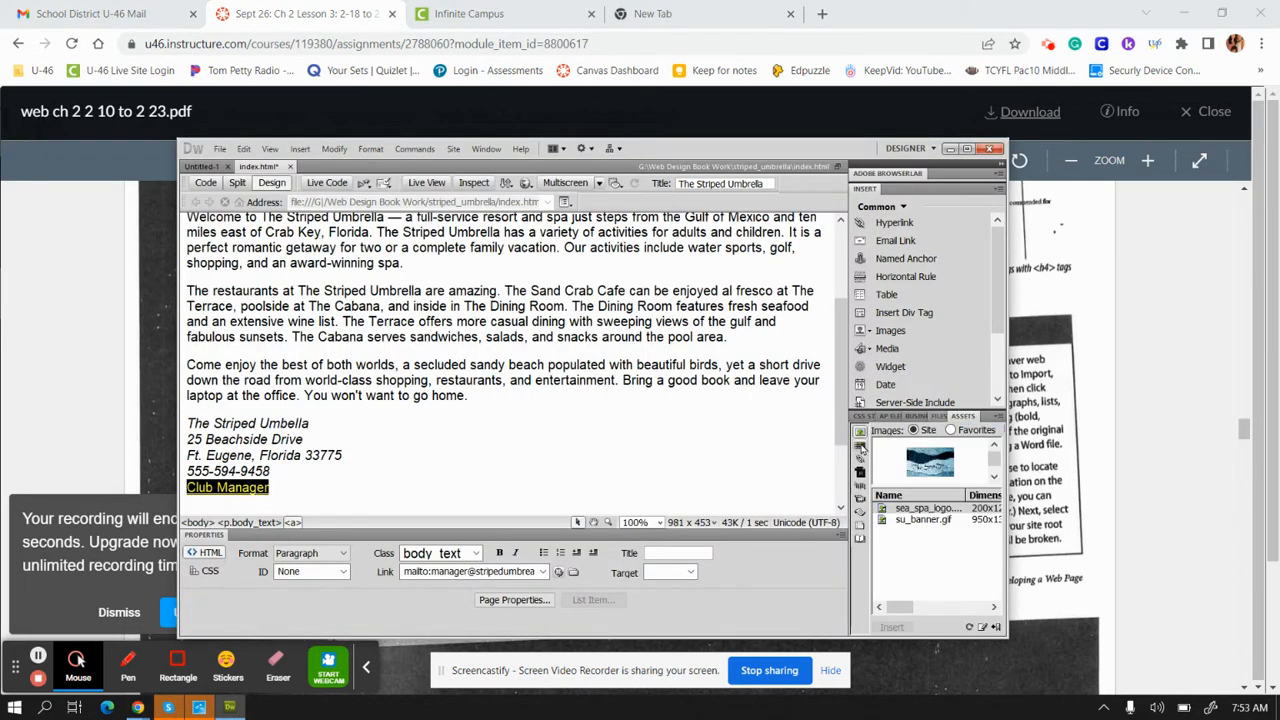